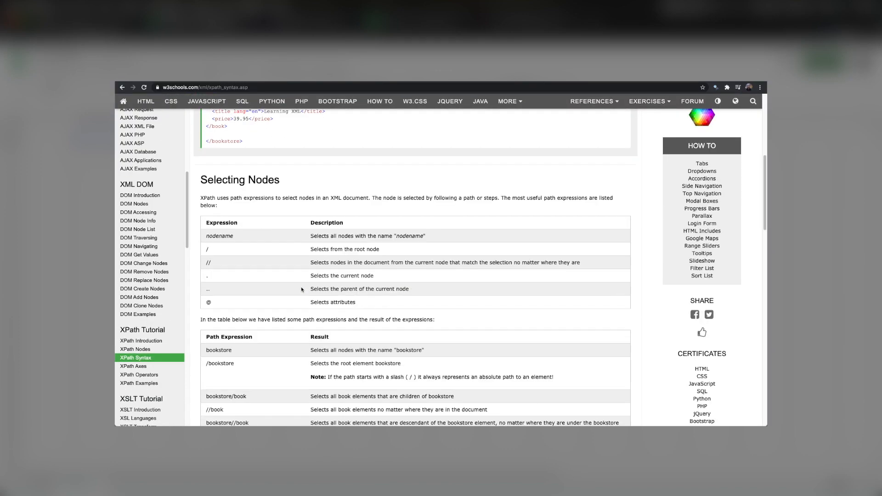
Step: Read the W3Schools XPath syntax page down to 'Selecting Several Paths', then return to the importXML sheet
scroll(down, 3)
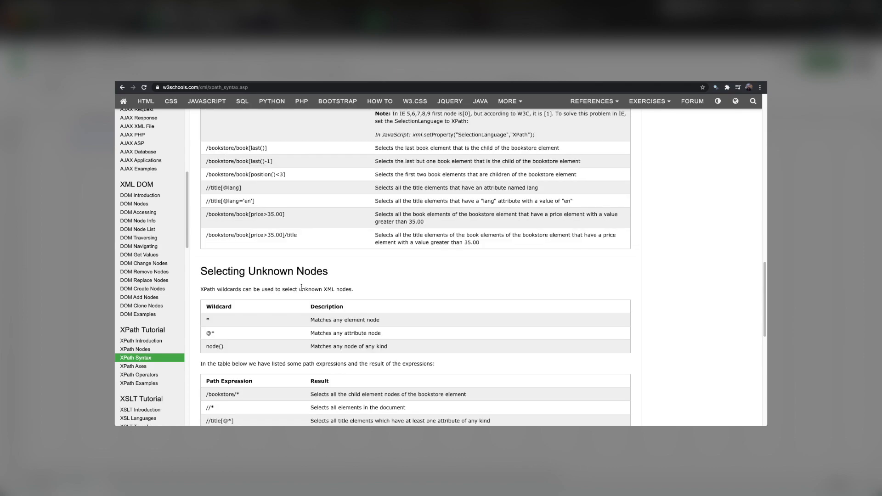
scroll(down, 3)
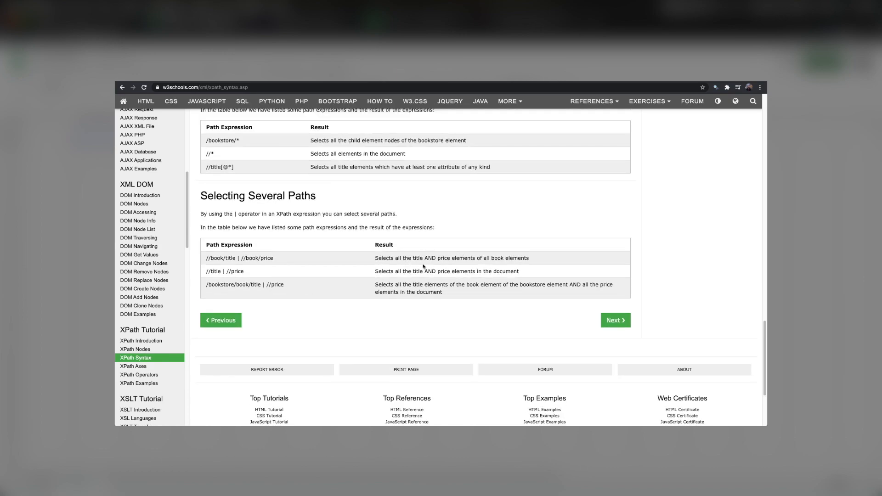
click(197, 22)
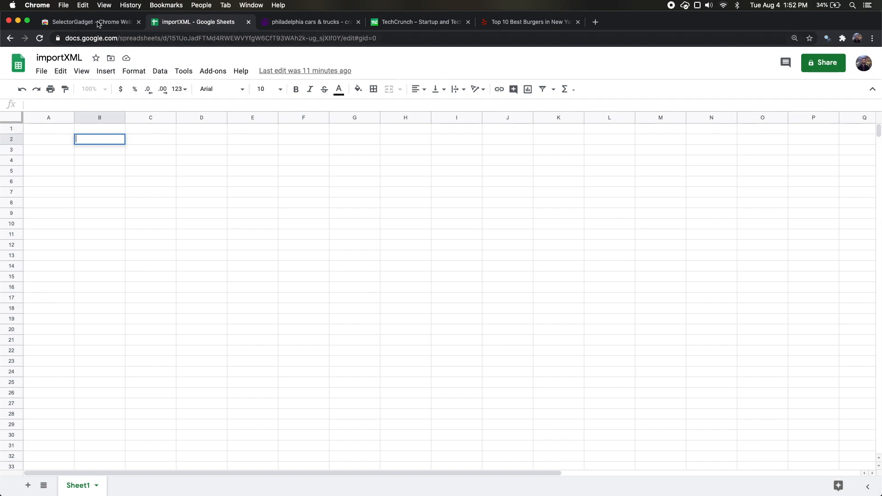
Step: Show the SelectorGadget extension page in the Chrome Web Store
click(87, 23)
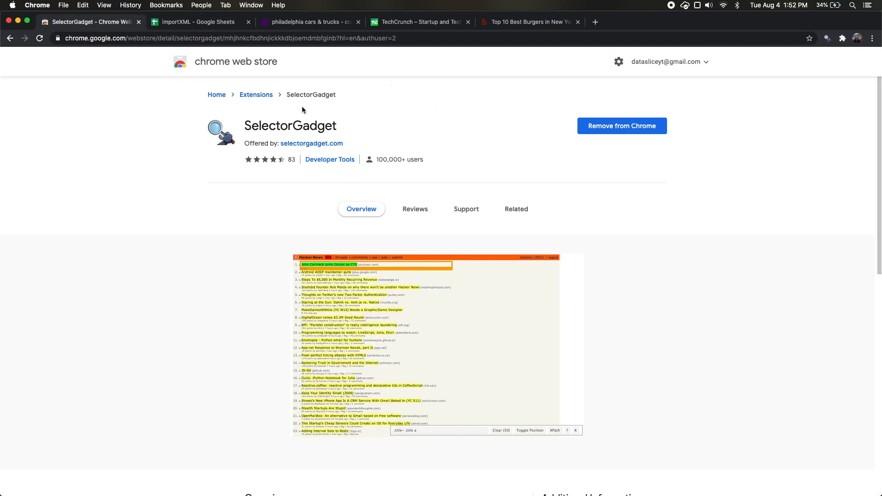
mouse_move(334, 125)
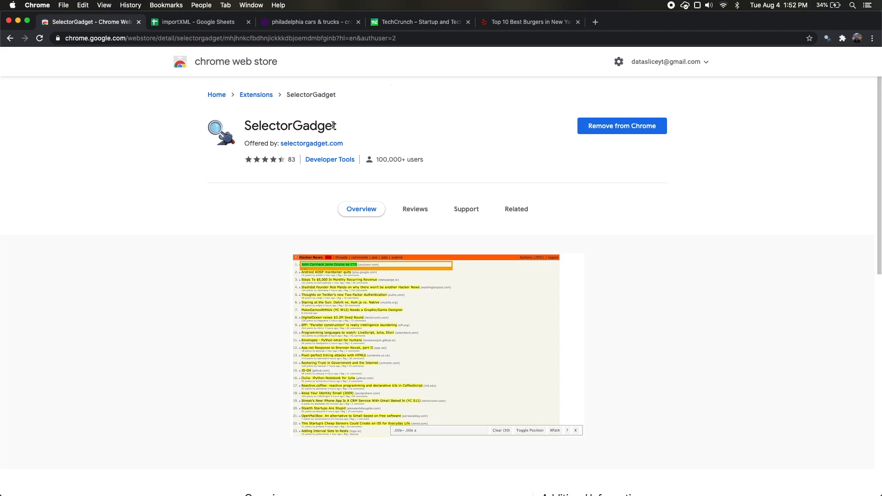
Step: Copy the Philadelphia Craigslist cars & trucks URL into the spreadsheet's B2
click(310, 22)
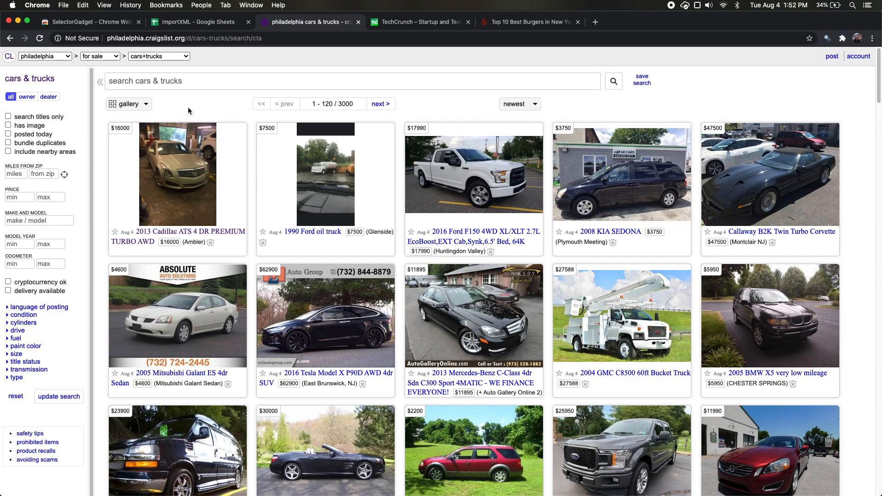
mouse_move(201, 228)
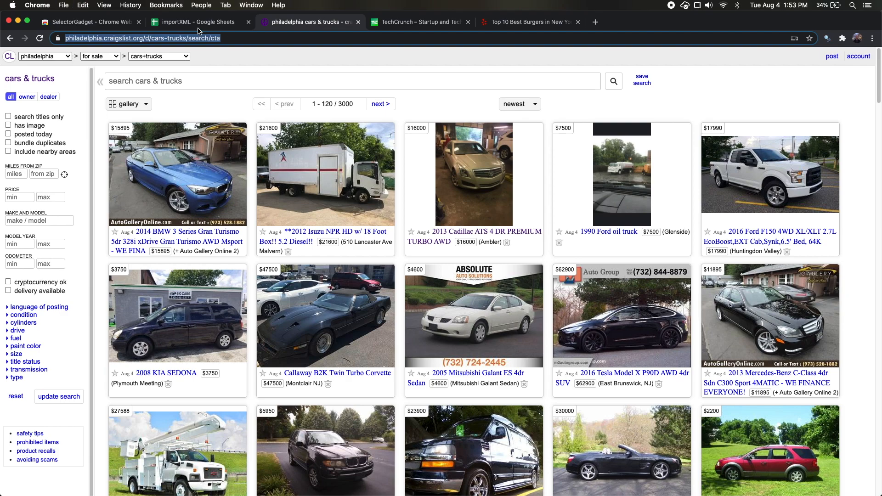
click(197, 22)
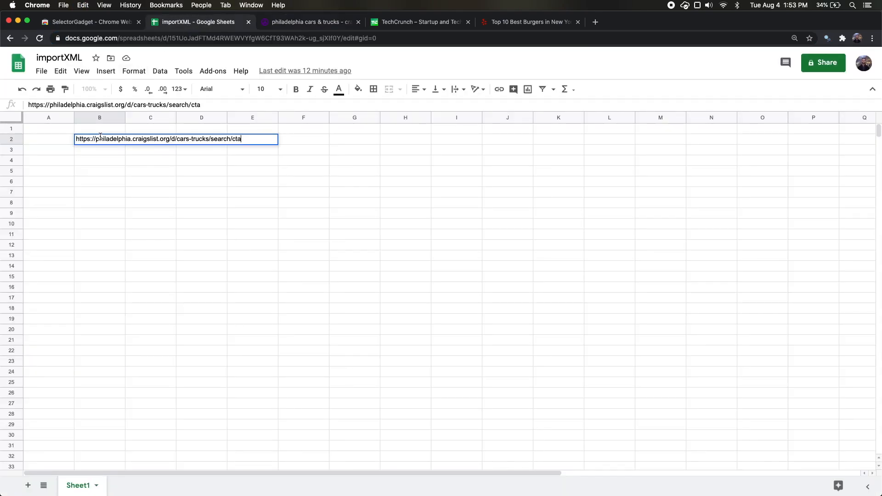
click(309, 22)
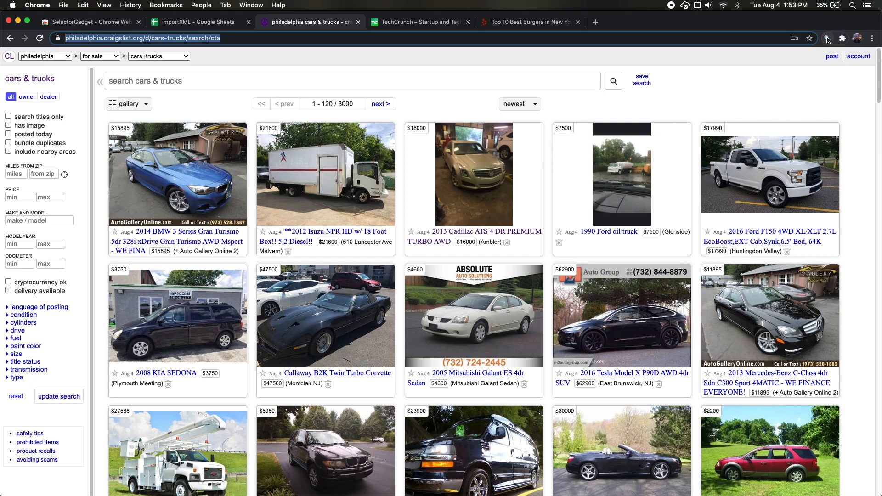
mouse_move(828, 40)
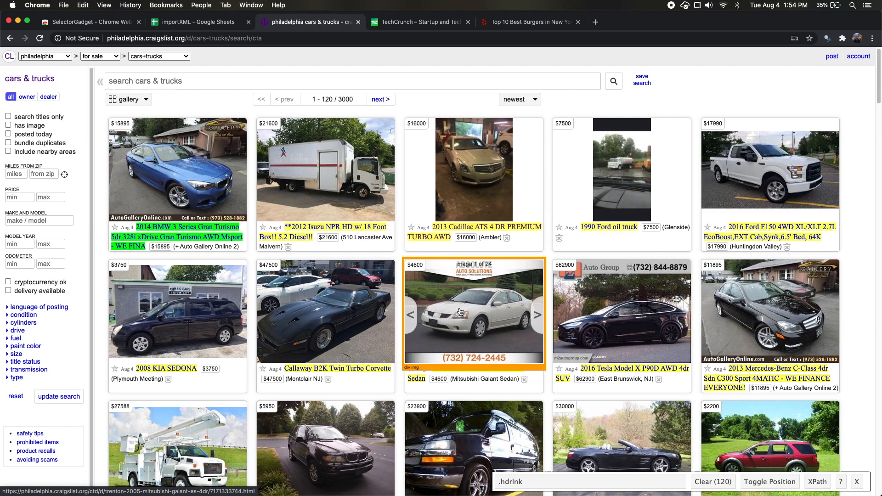
Step: Use SelectorGadget to match all 120 listing info blocks and convert the selection to XPath
scroll(down, 3)
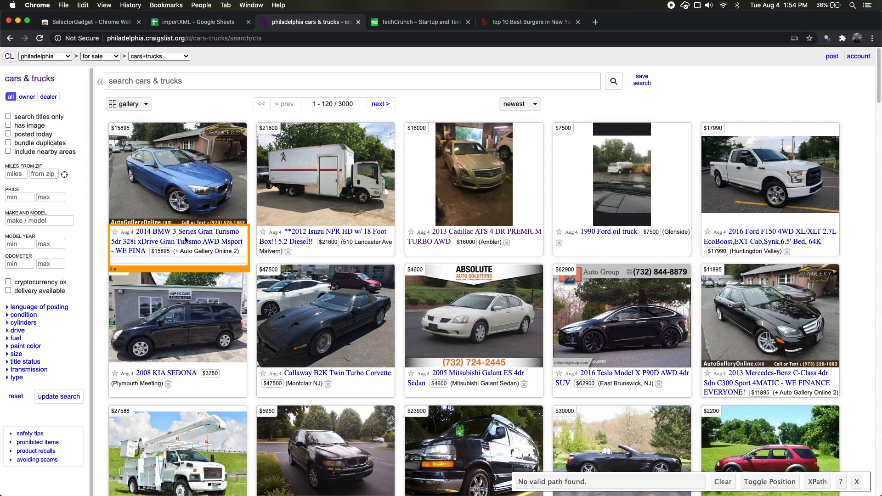
mouse_move(241, 234)
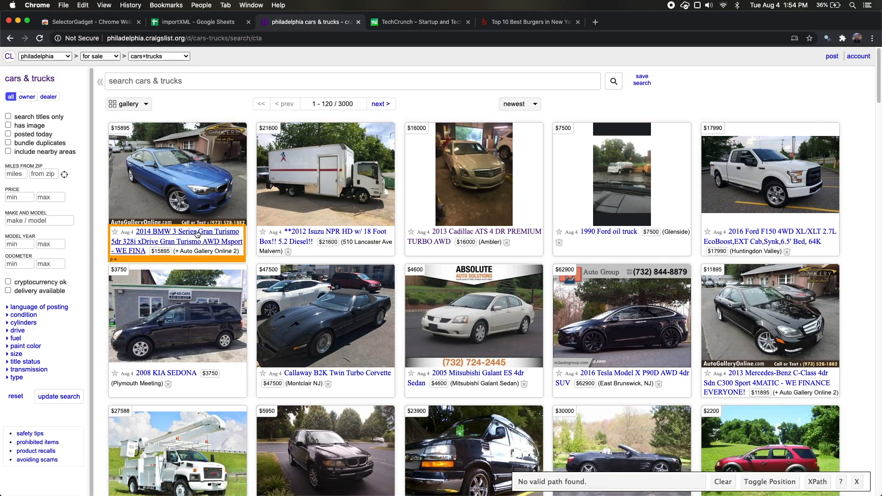
click(481, 236)
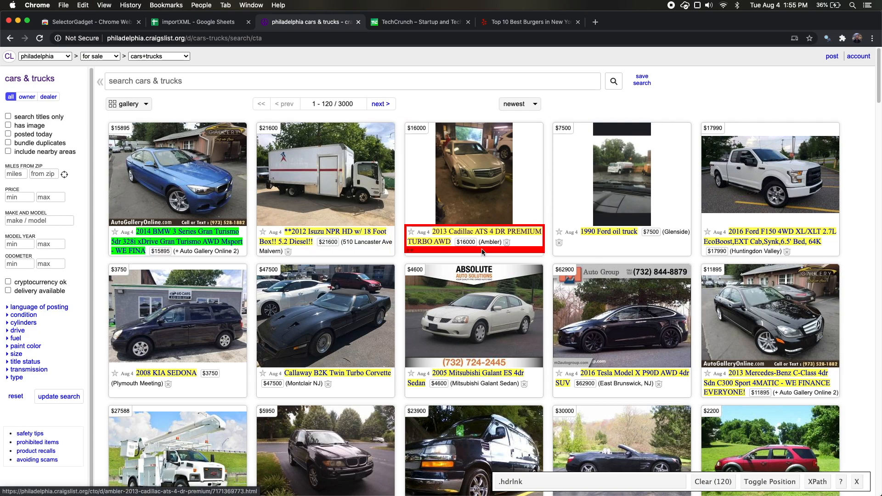
mouse_move(139, 235)
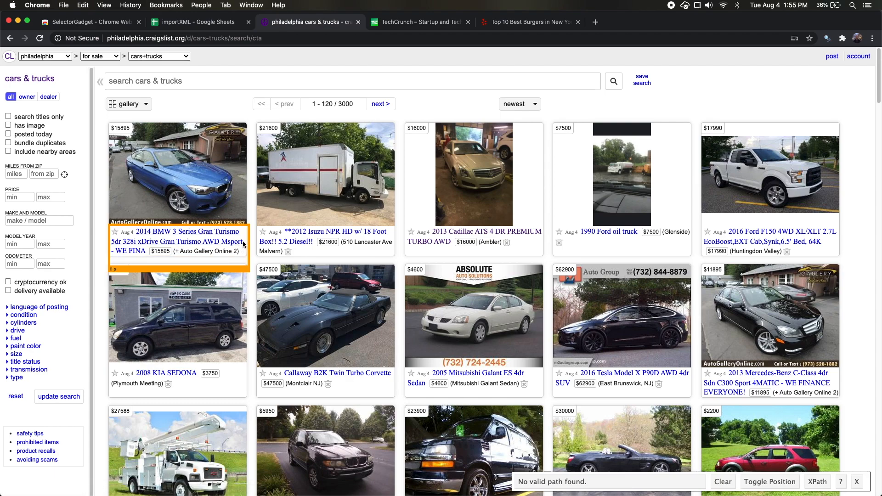
mouse_move(245, 255)
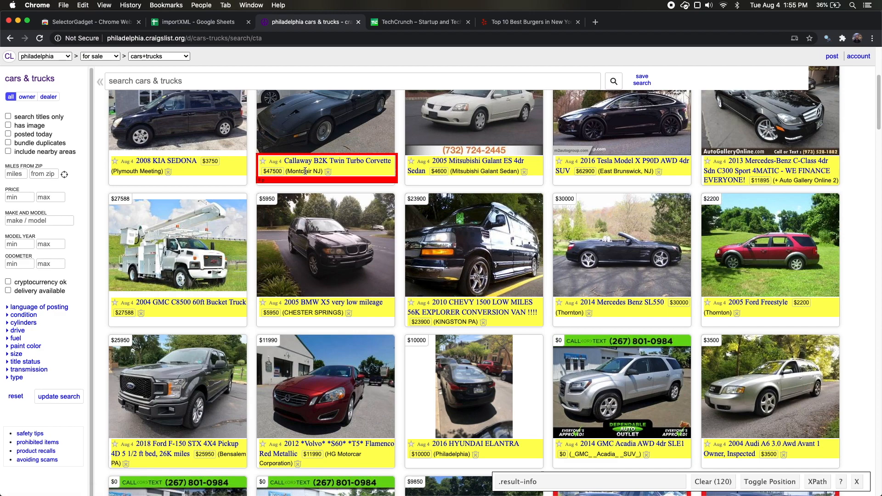
scroll(up, 3)
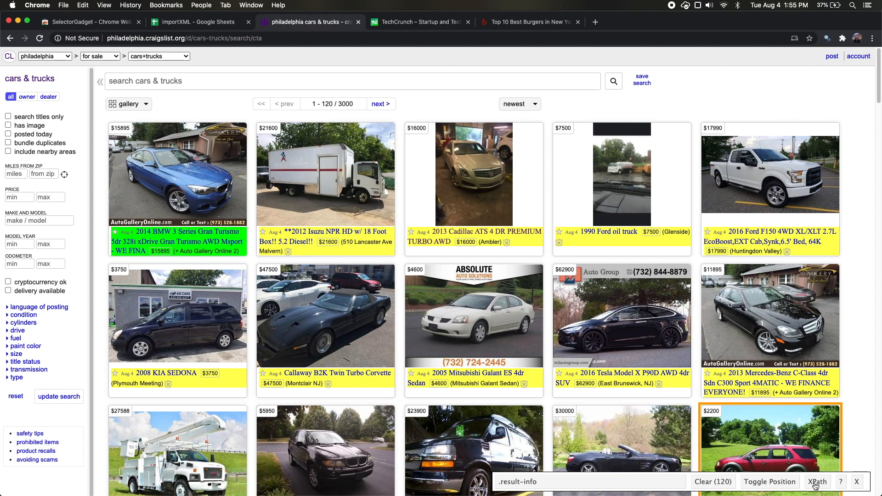
click(817, 482)
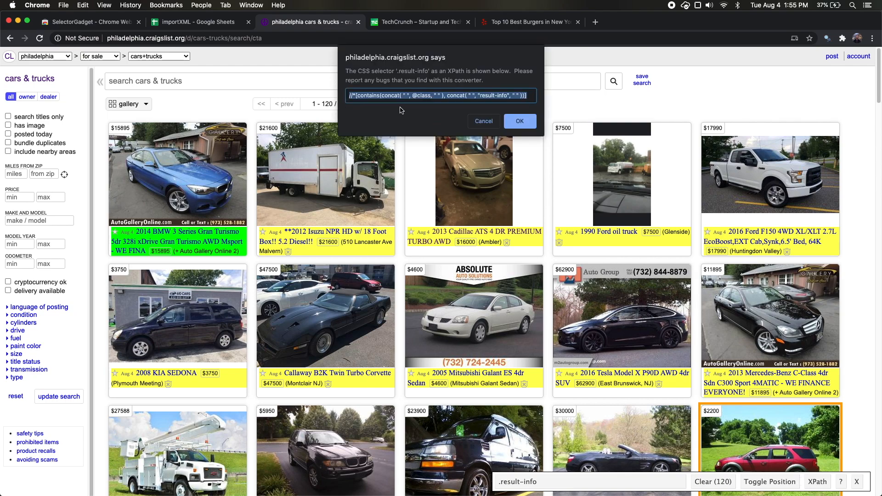
click(519, 120)
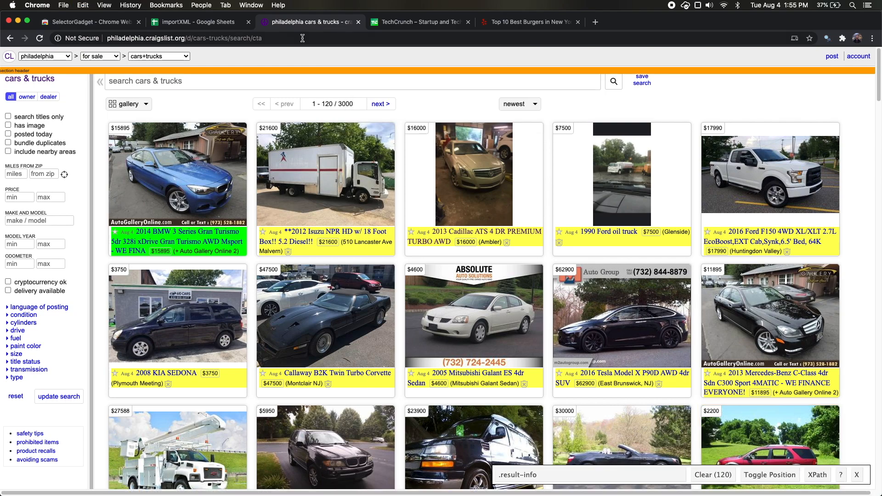
Step: Put the XPath in B3 and run IMPORTXML on B2, checking the titles in D5 and E5
click(200, 22)
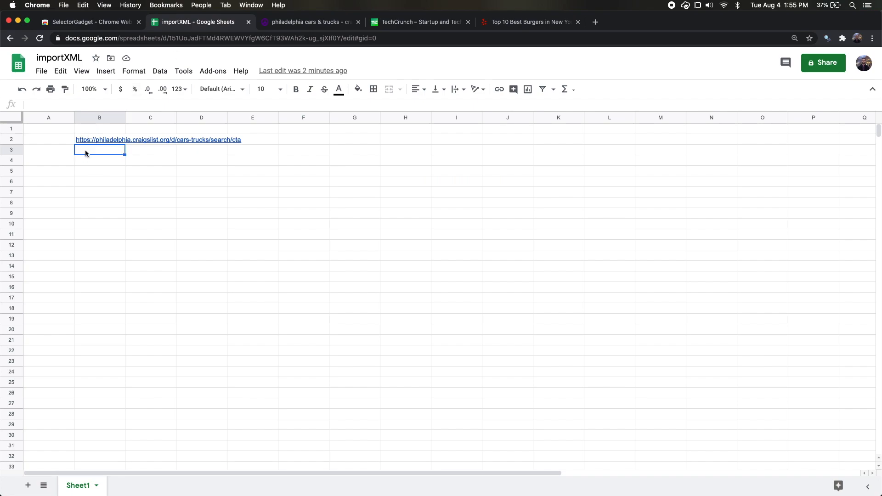
text(=i)
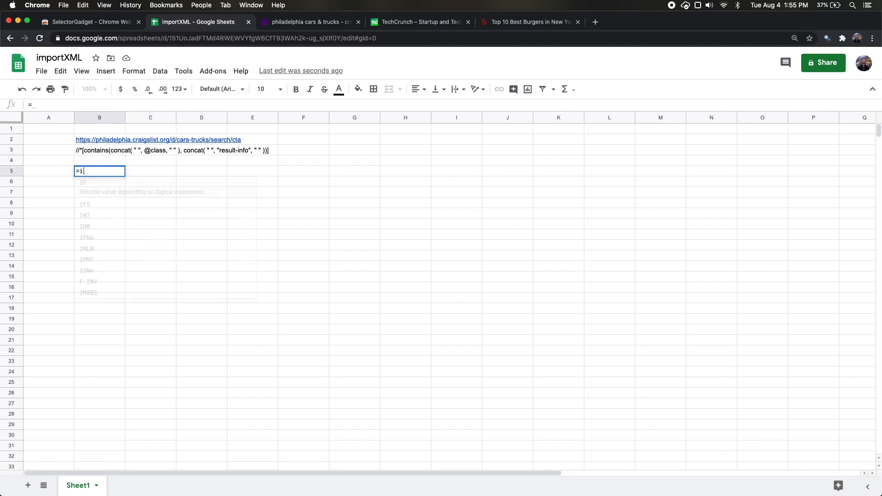
click(100, 139)
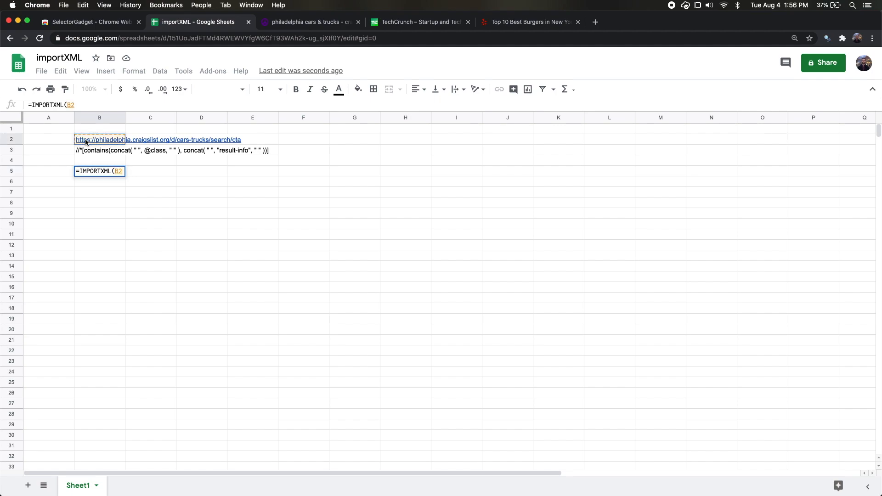
text(,)
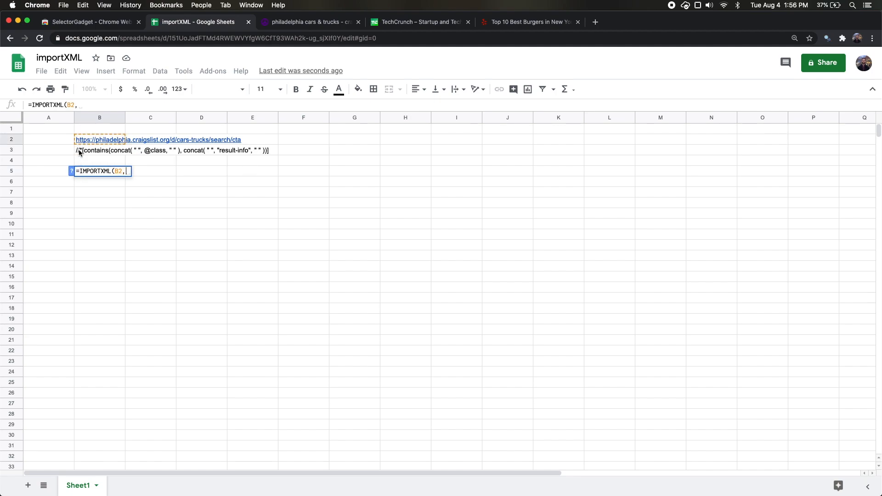
key(Enter)
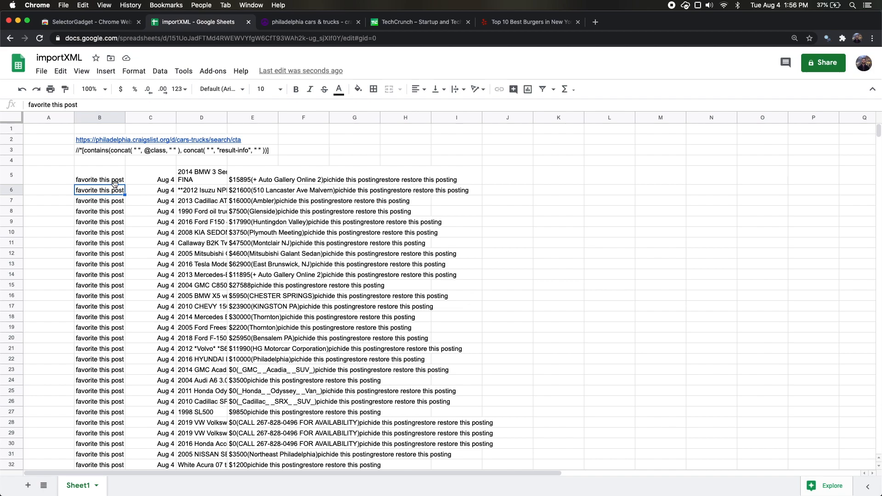
click(201, 180)
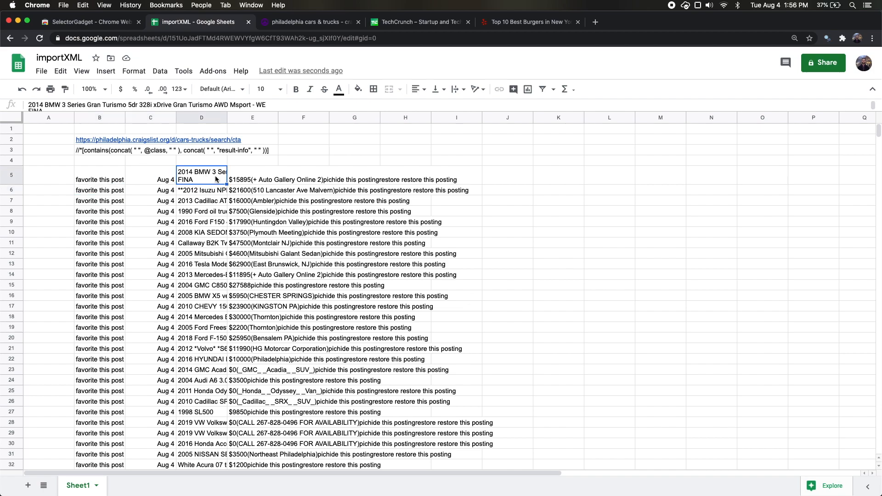
click(253, 179)
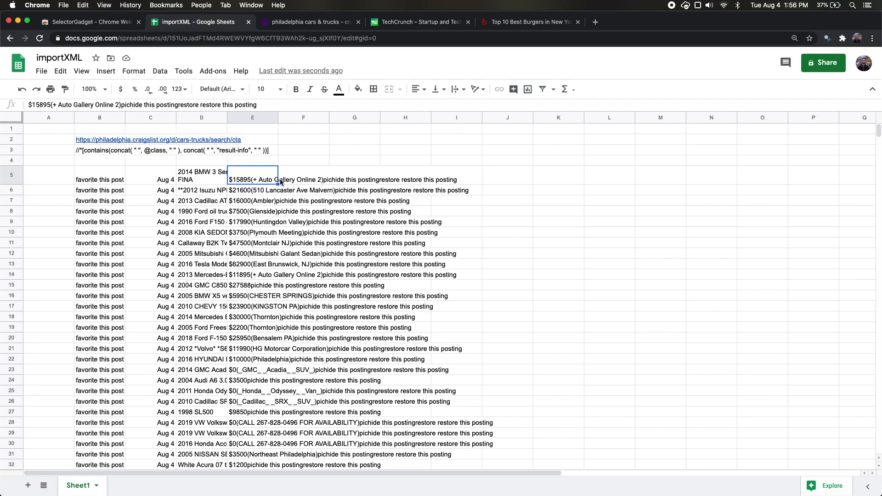
mouse_move(260, 189)
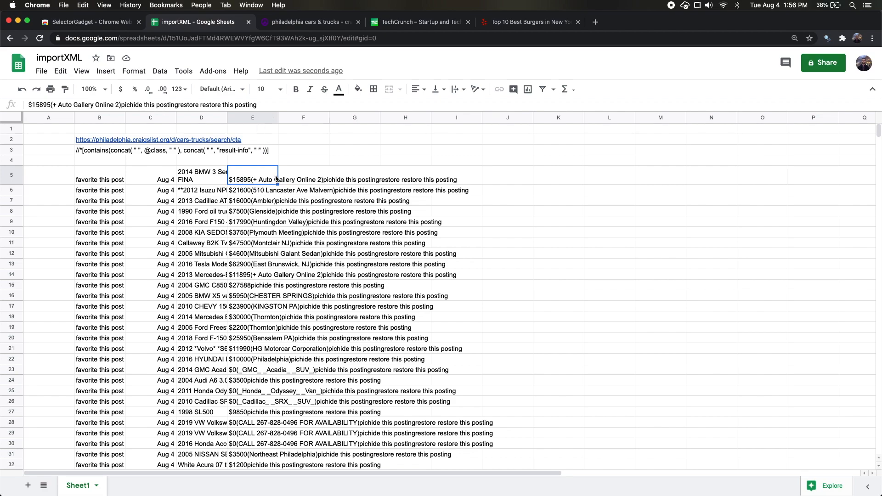
mouse_move(316, 173)
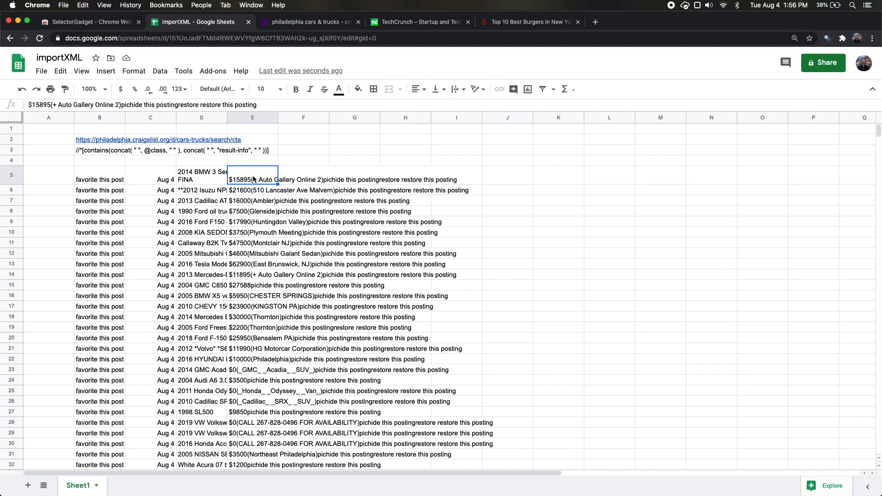
Step: Set column E's text wrapping to Clip
click(253, 117)
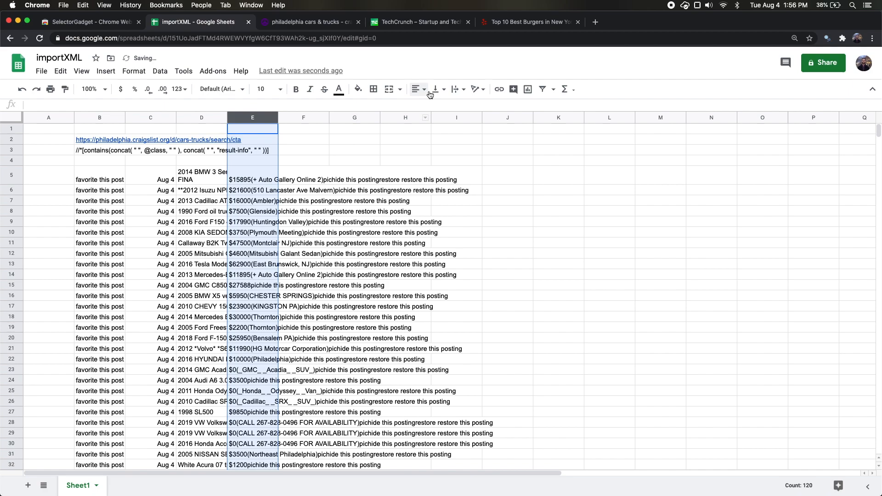
click(457, 89)
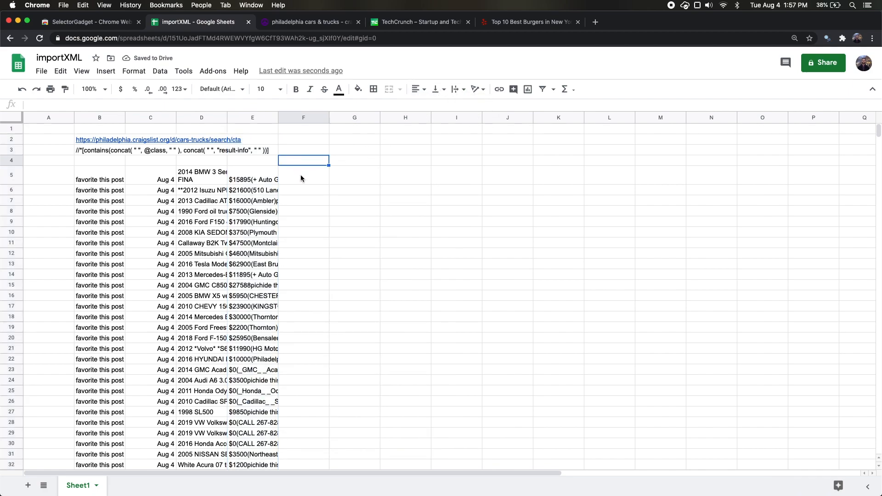
click(309, 22)
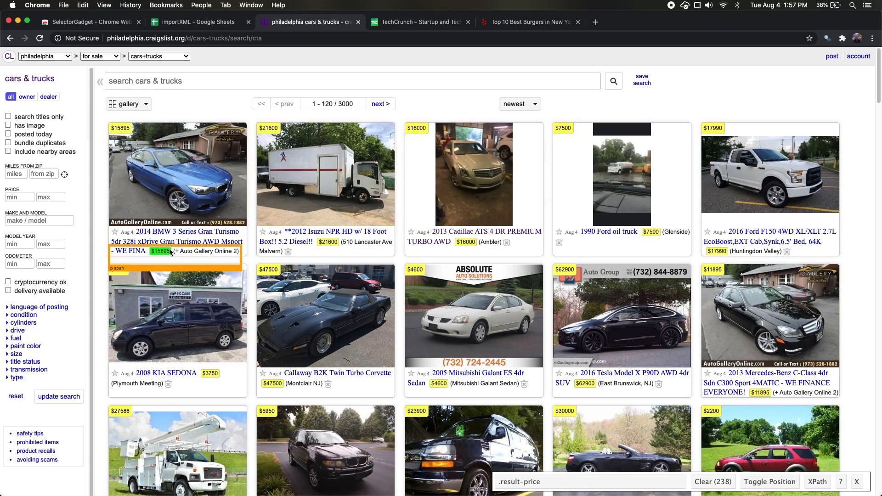
Step: Narrow the SelectorGadget selection to the 120 .result-meta .result-price elements and get the XPath
click(161, 251)
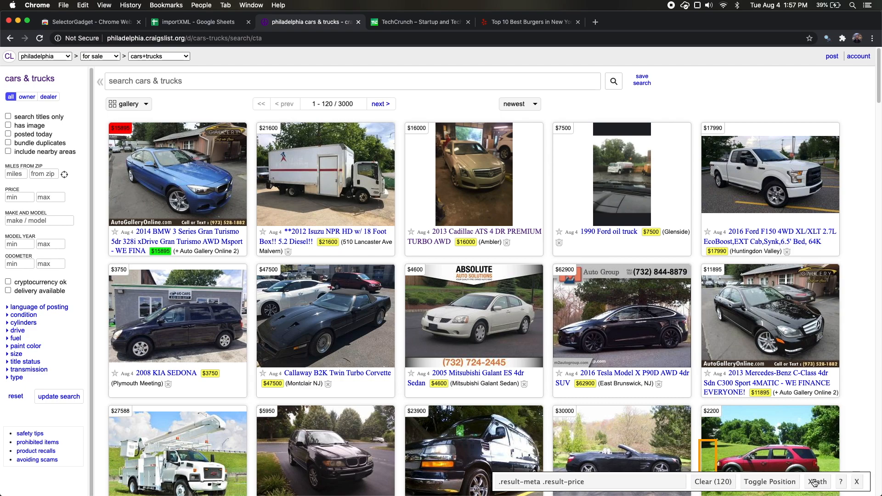
click(817, 481)
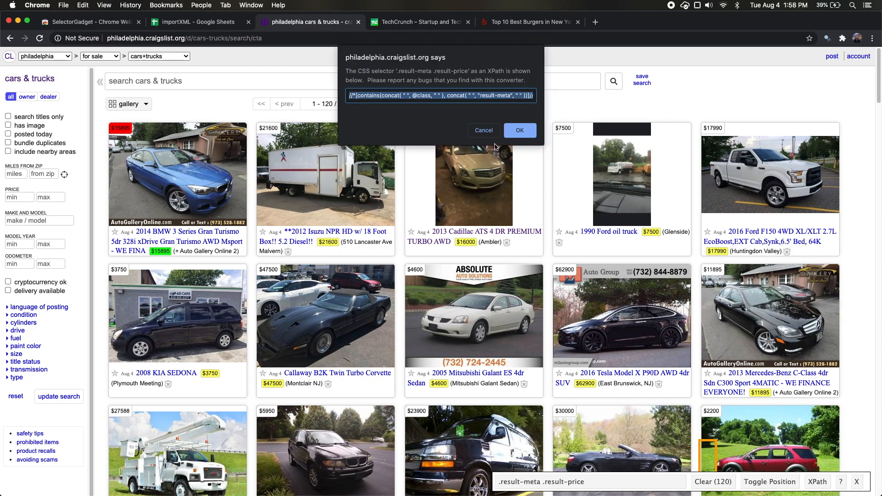
click(195, 22)
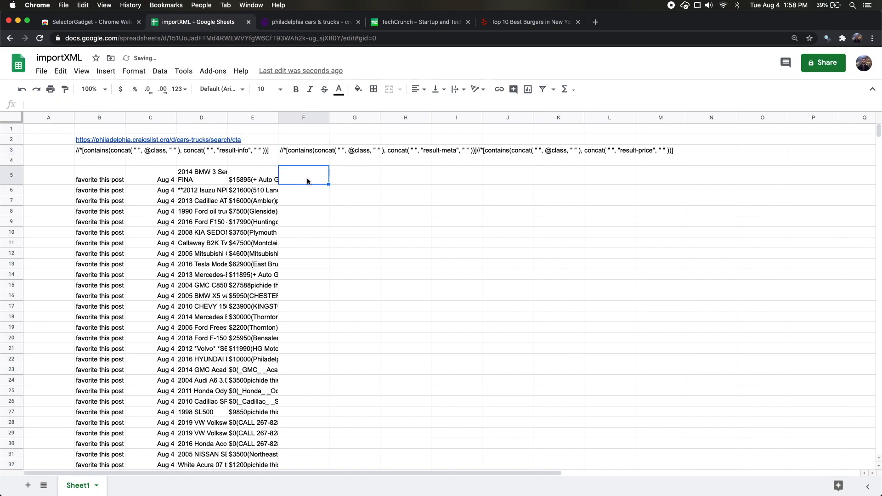
Step: Enter =IMPORTXML(B2,F3) in F5 to import the listing prices into column F
text(=impo)
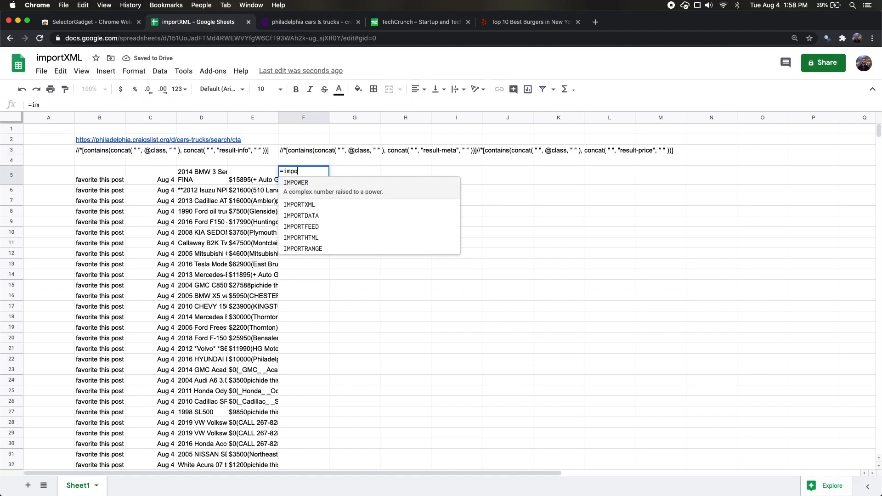
click(100, 140)
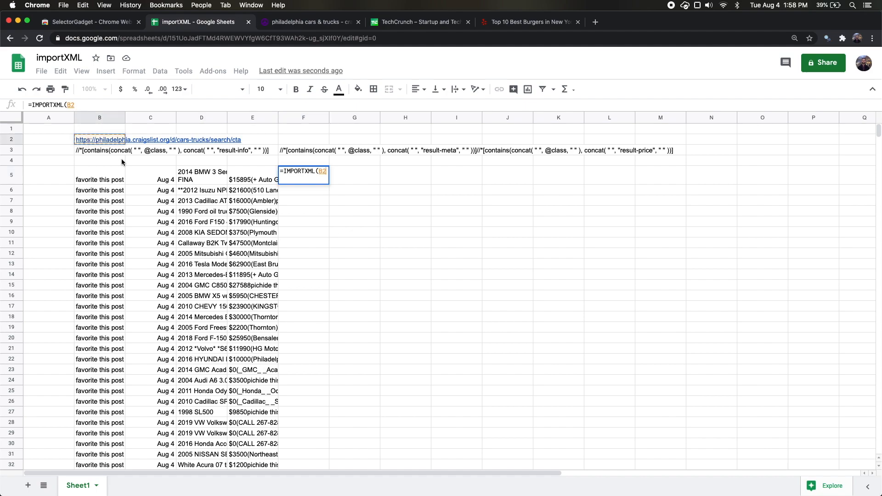
click(304, 150)
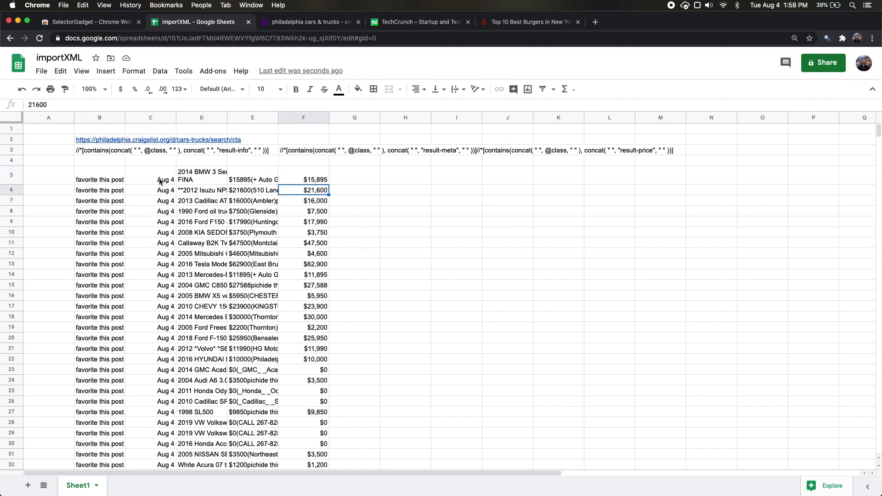
click(303, 180)
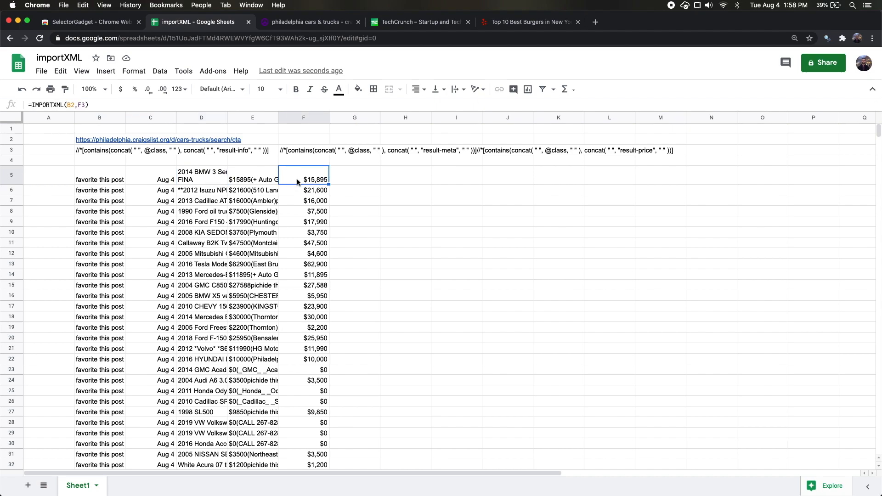
click(308, 22)
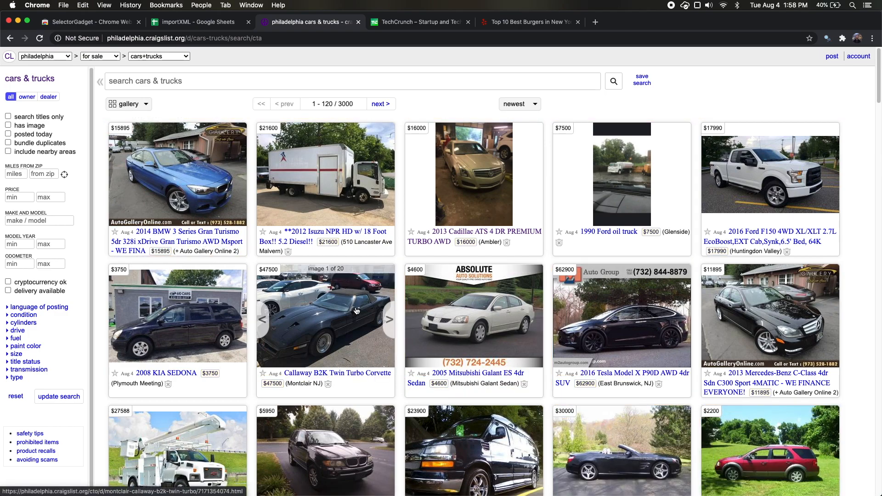
mouse_move(155, 236)
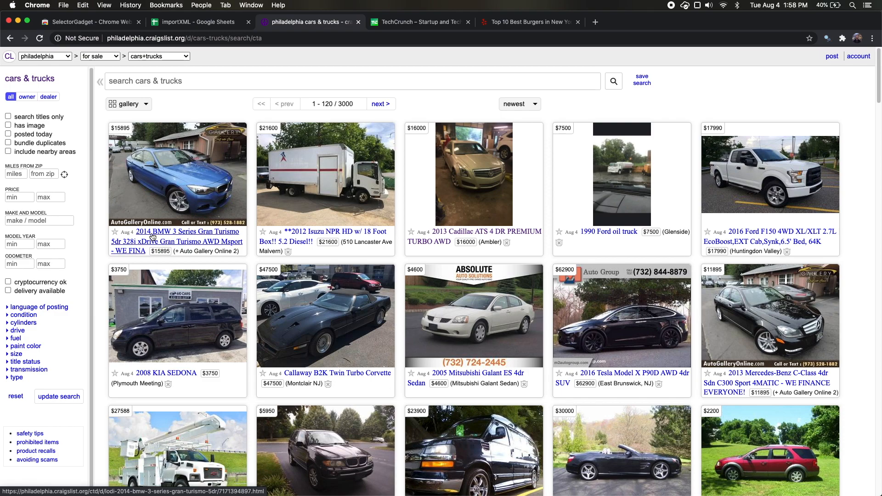
Step: Inspect the first listing title's markup to locate the p class="result-info" element
right_click(152, 236)
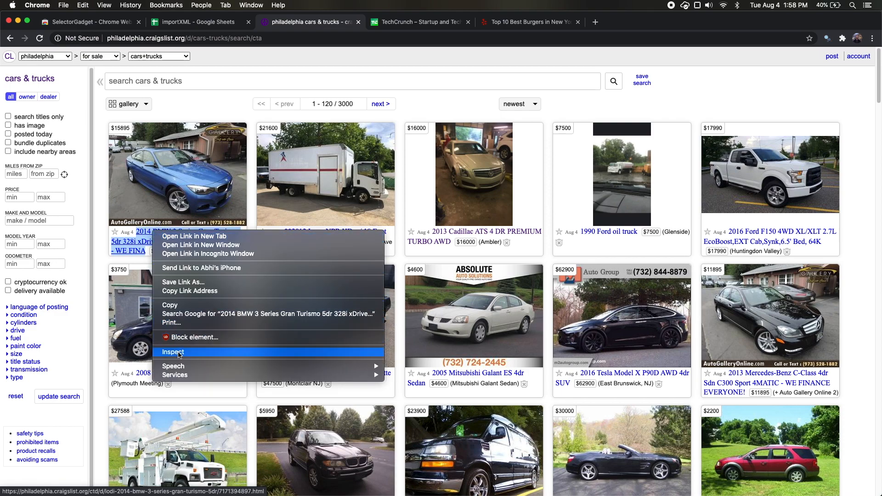
click(174, 352)
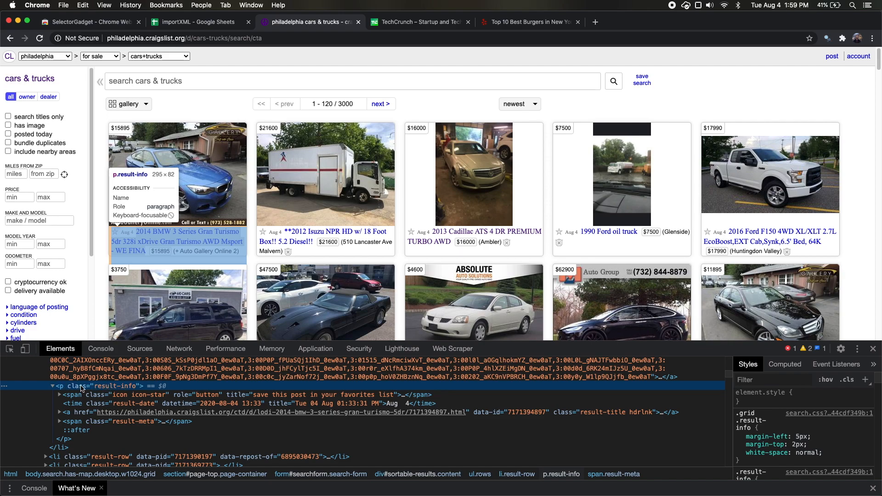
mouse_move(103, 388)
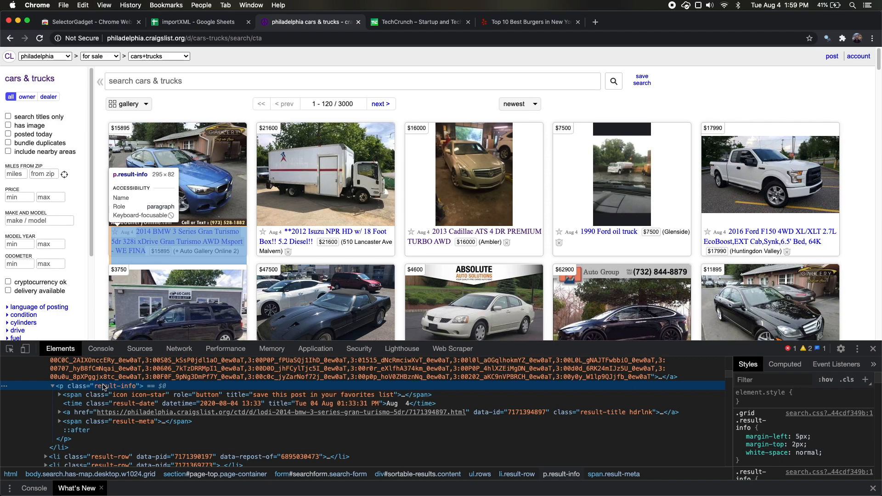
click(197, 22)
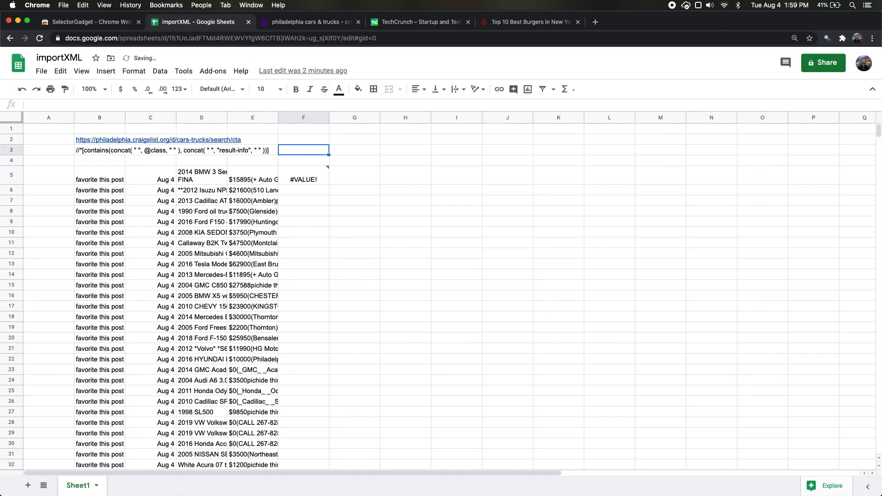
text(//)
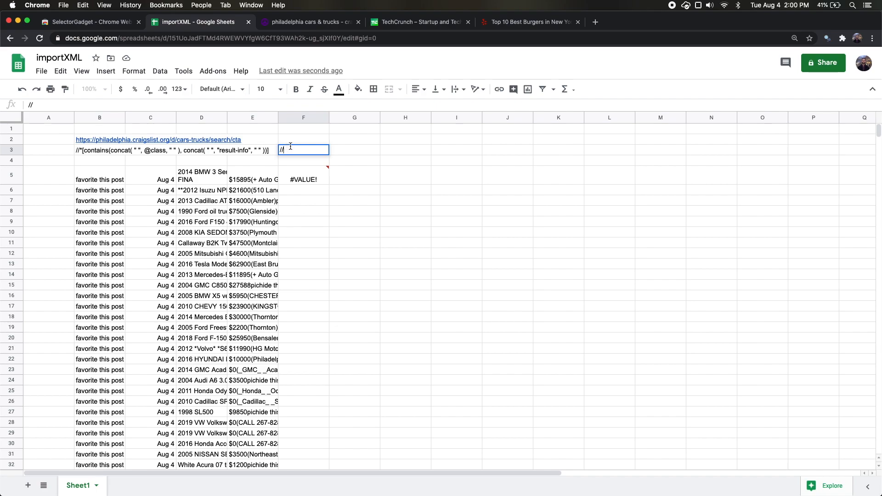
text(p[)
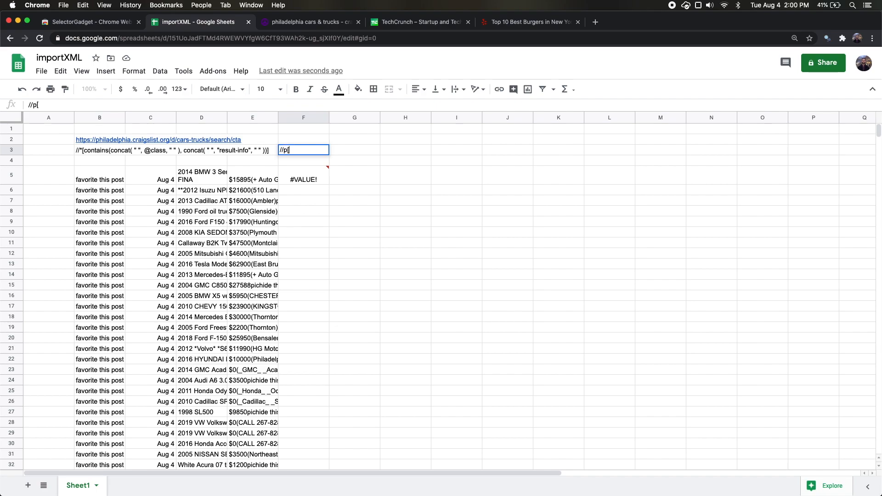
text(@class=')
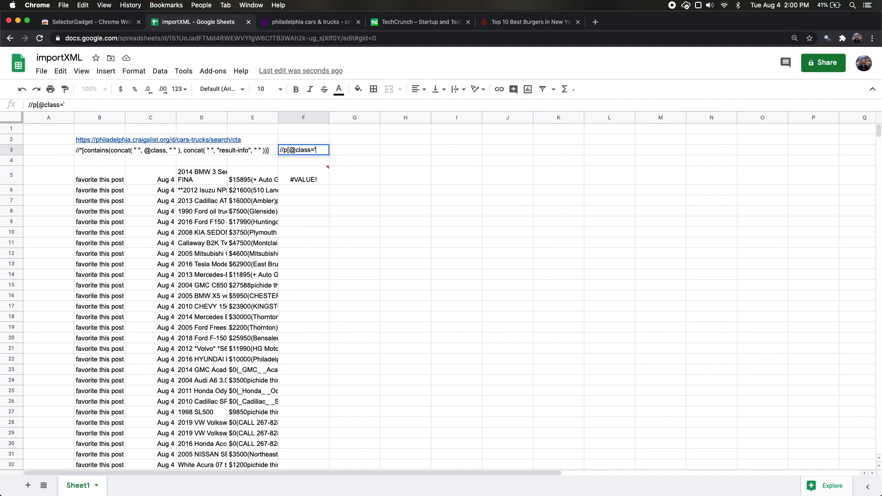
text(result-info)
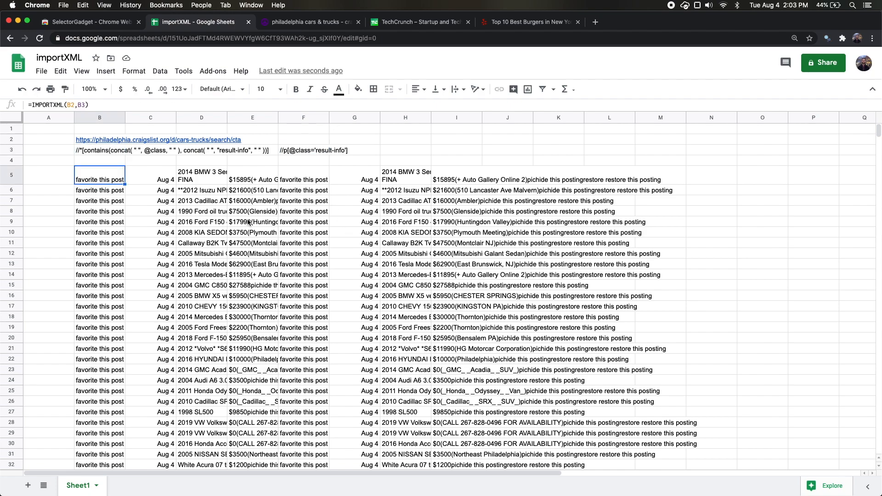
mouse_move(264, 230)
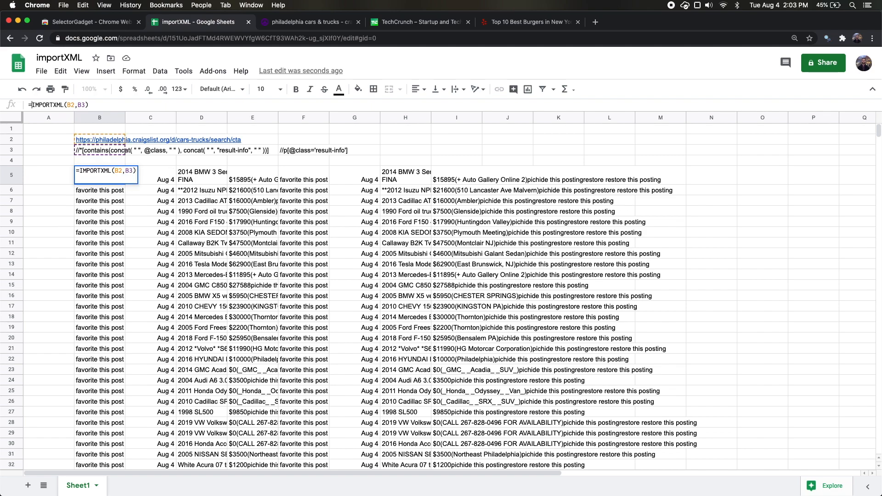
text(=CLEAN()
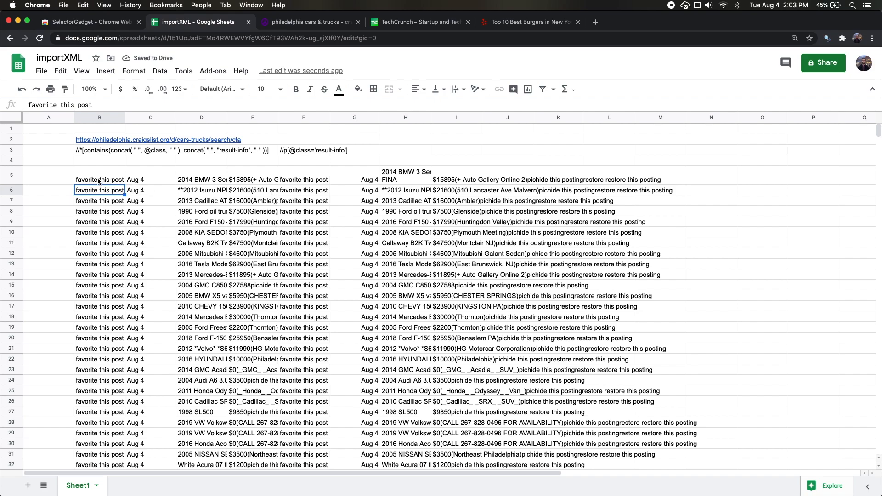
click(419, 22)
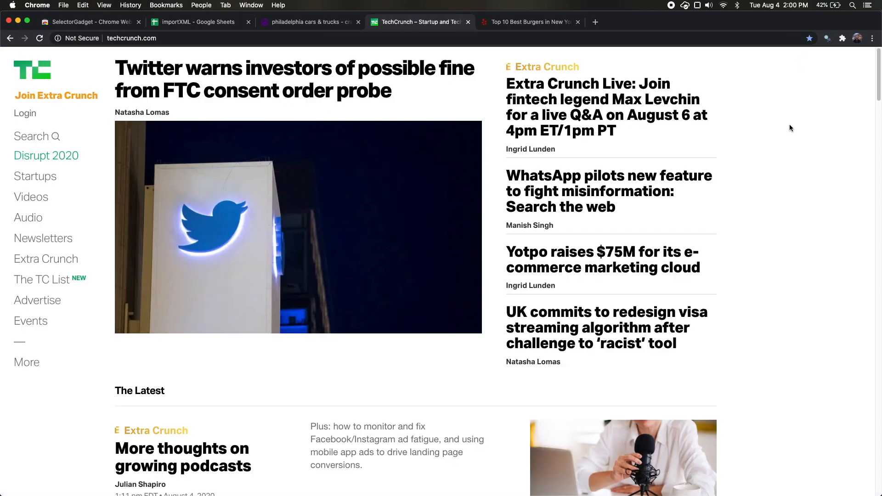
Step: Scroll to The Latest and get the XPath for its 20 .post-block--unread article blocks
scroll(down, 3)
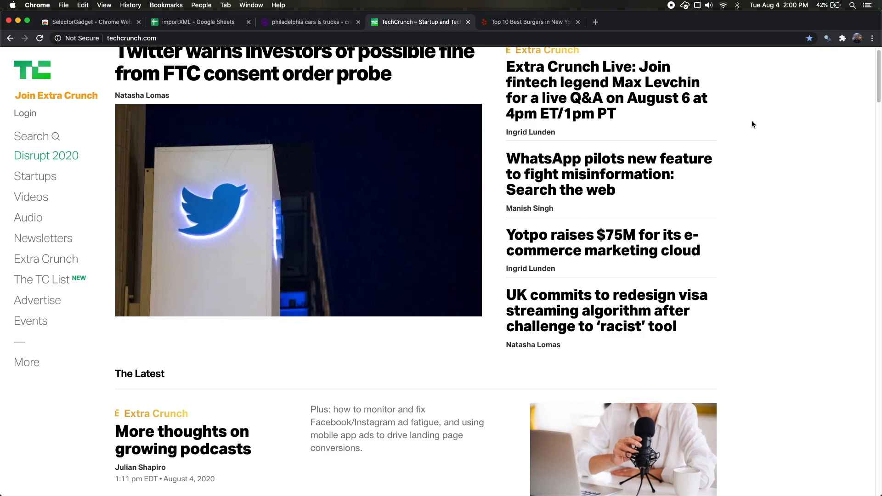
scroll(down, 3)
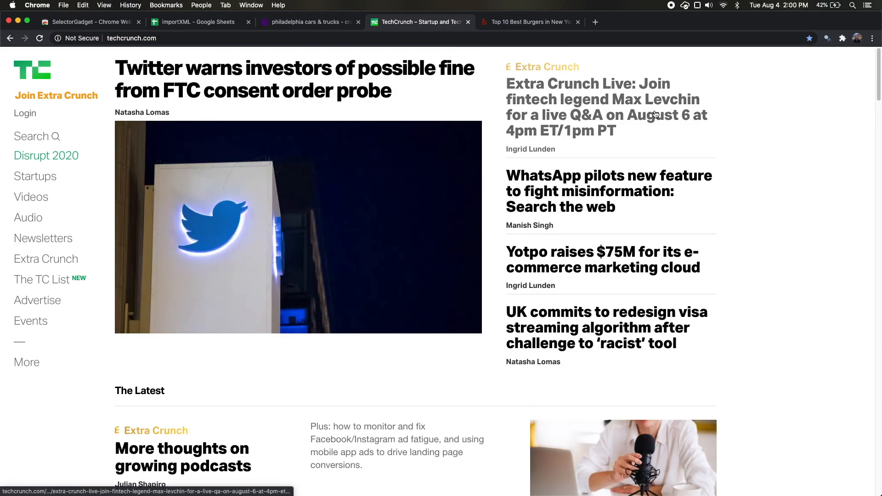
scroll(down, 3)
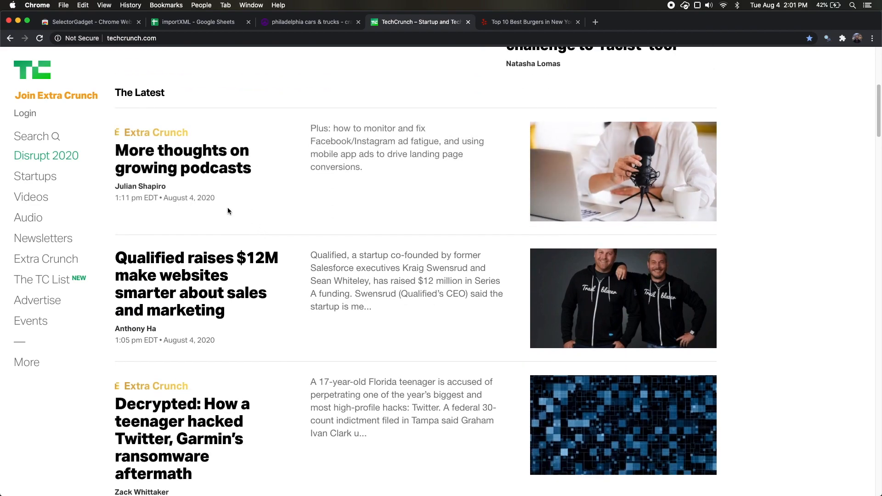
mouse_move(171, 204)
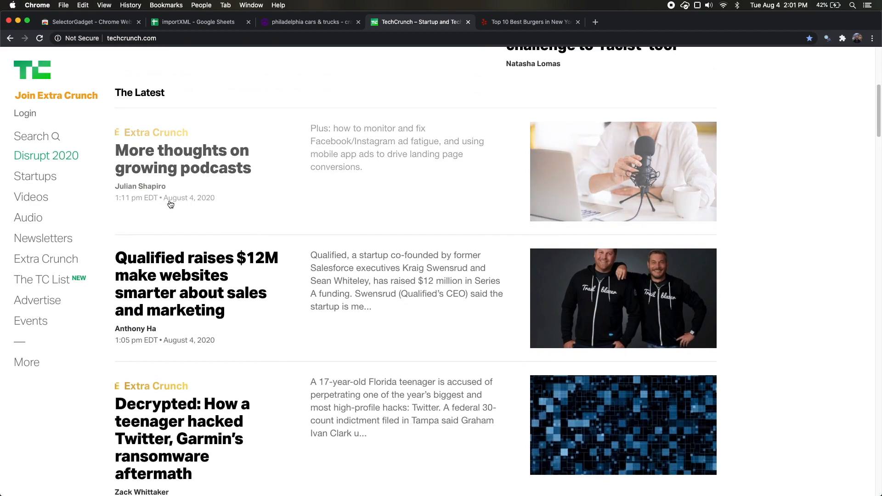
scroll(down, 3)
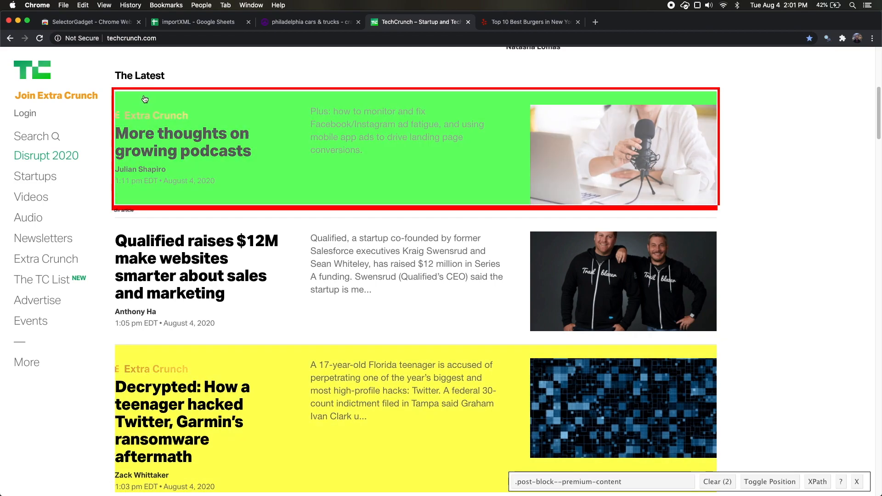
scroll(down, 3)
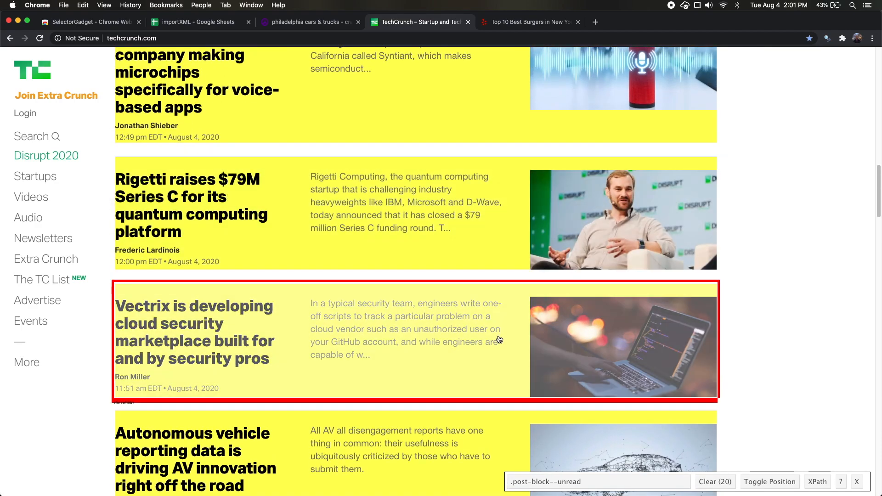
click(817, 482)
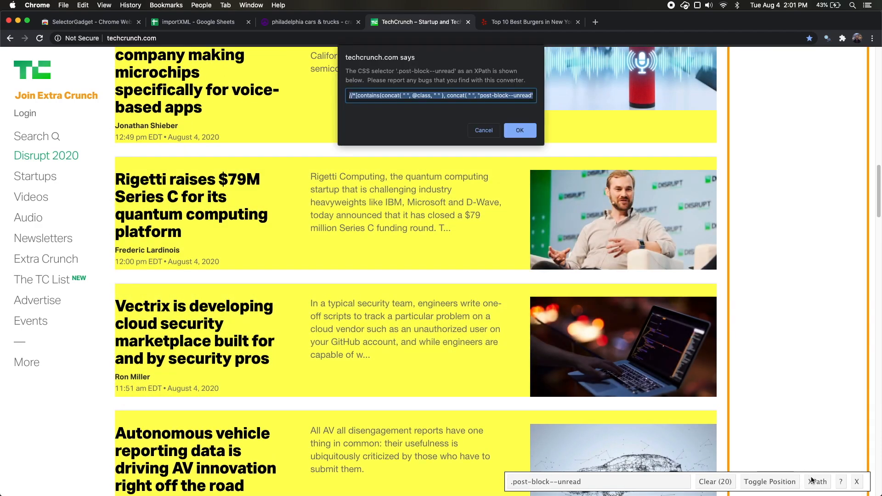
click(198, 22)
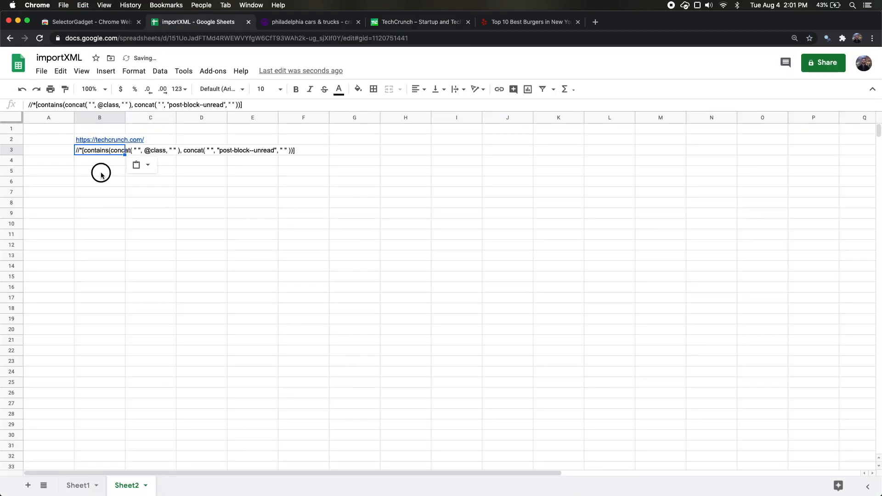
Step: Enter =IMPORTXML(B2,B3) in B5 to pull TechCrunch's latest stories into Sheet2
text(=IMPORTXML(B2,B3)
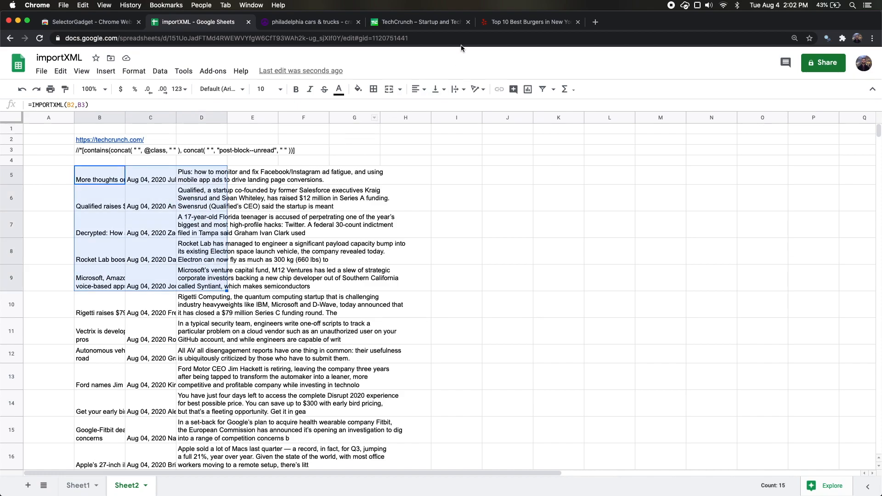
click(529, 22)
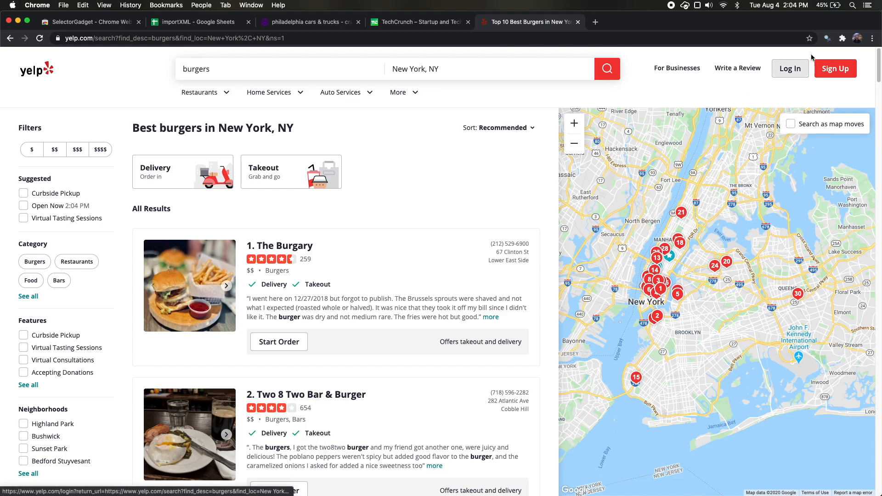
mouse_move(404, 225)
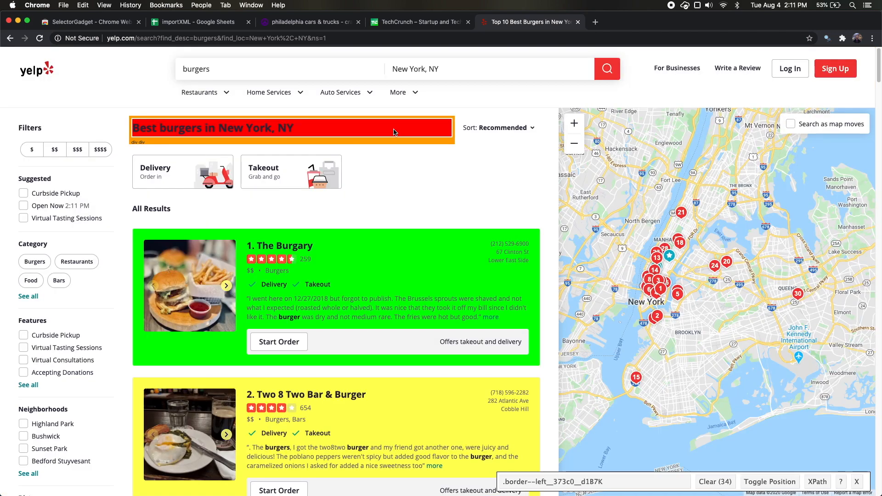
Step: Check the 34 matched Yelp listing cards and copy their XPath expression
scroll(down, 3)
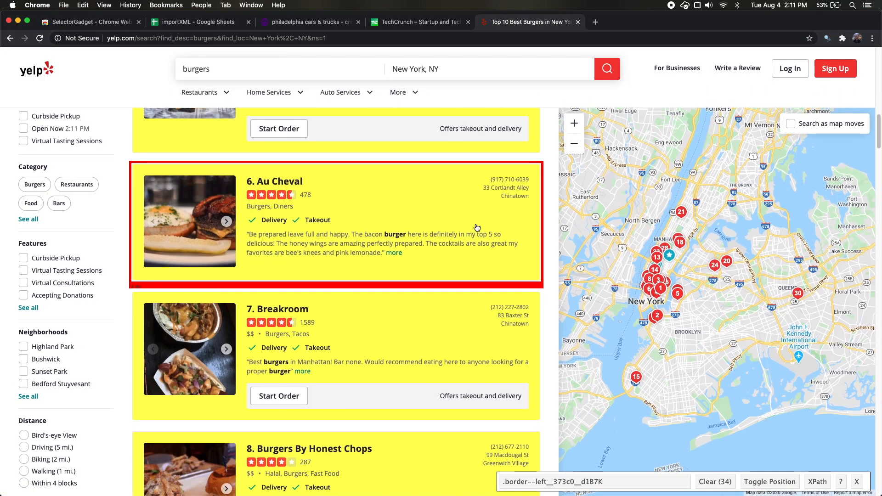
scroll(down, 3)
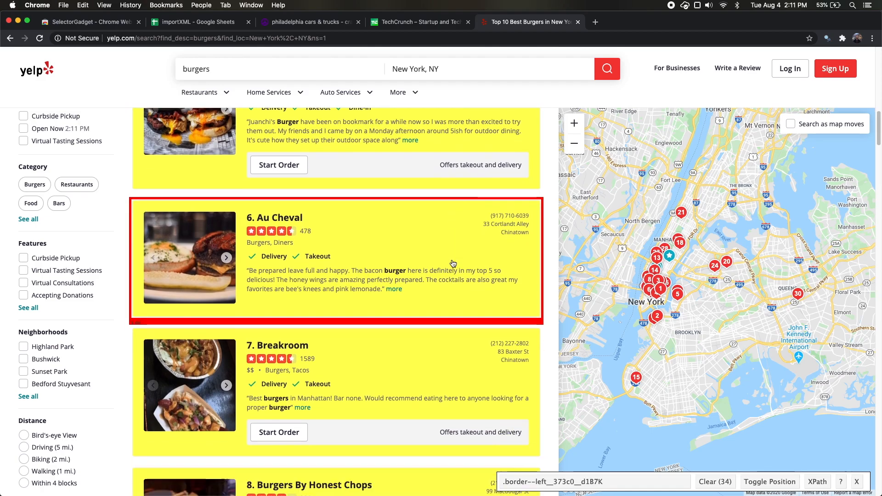
scroll(down, 3)
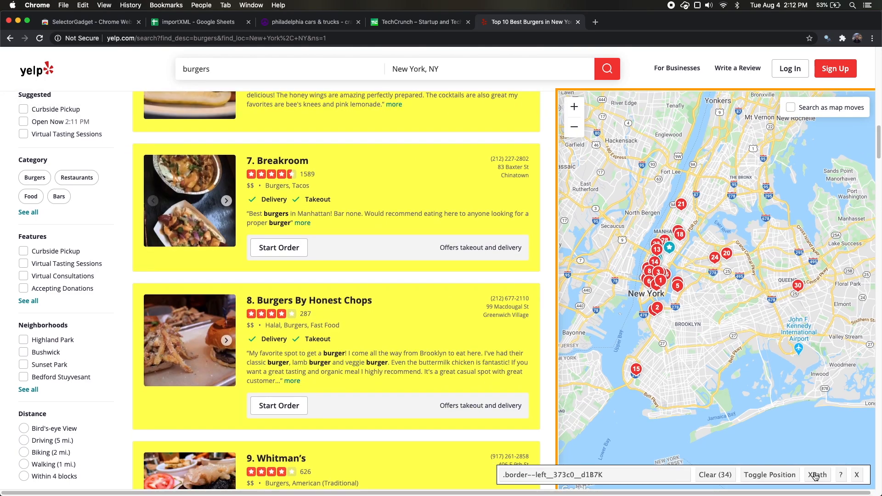
click(817, 475)
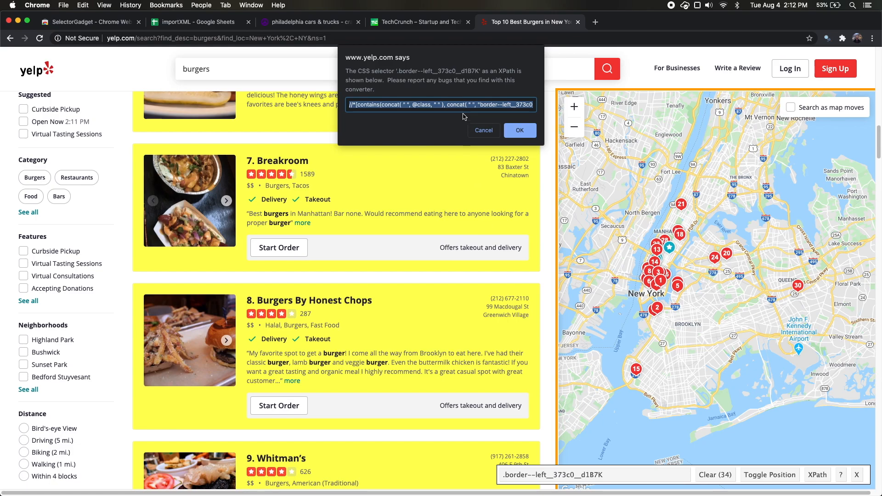
click(198, 22)
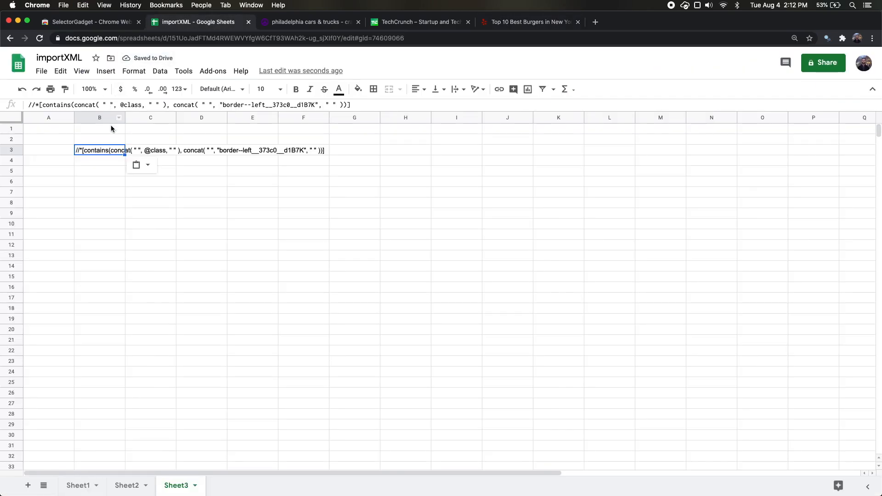
Step: Enter =IMPORTXML(B2,B3) in Sheet3's B5 to import the Yelp burger listings
text(=IMPORTXML(B2,B3)
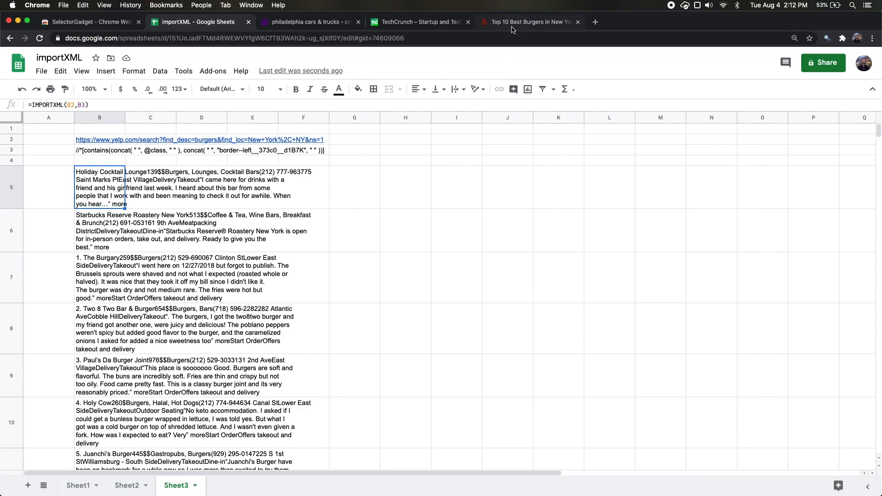
mouse_move(92, 265)
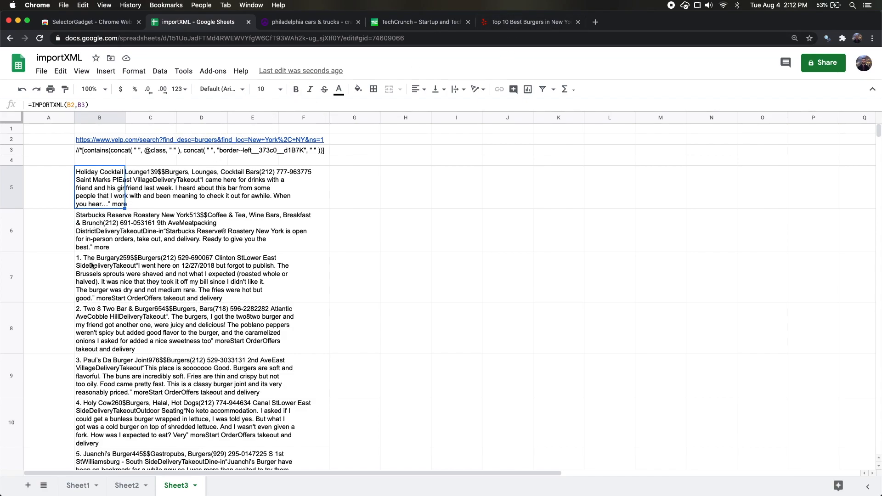
mouse_move(110, 203)
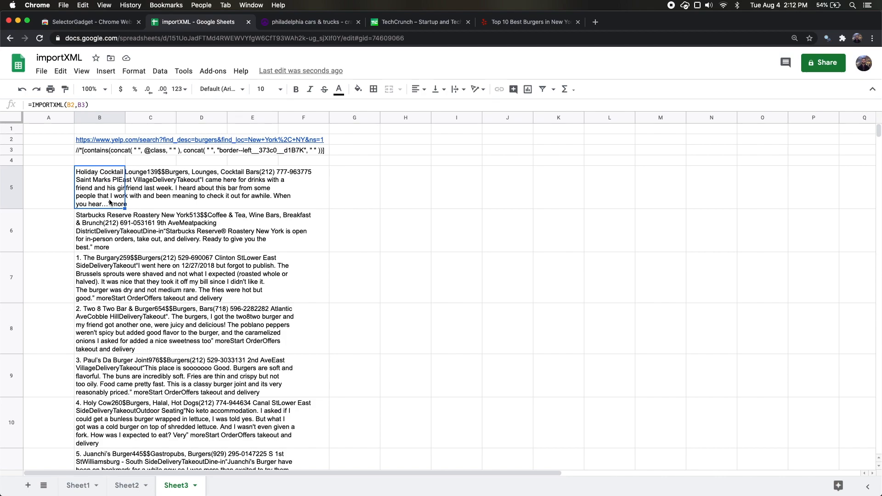
mouse_move(110, 203)
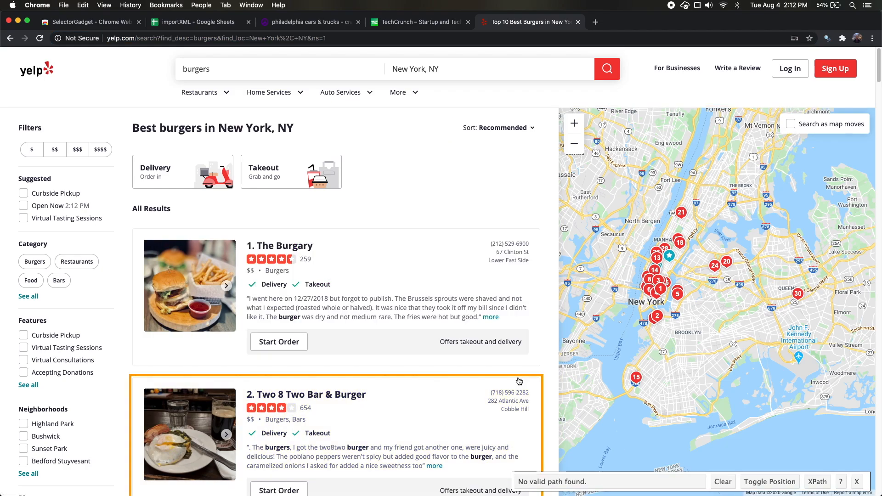
Step: Narrow SelectorGadget to the 33 restaurant names and copy that XPath
click(284, 246)
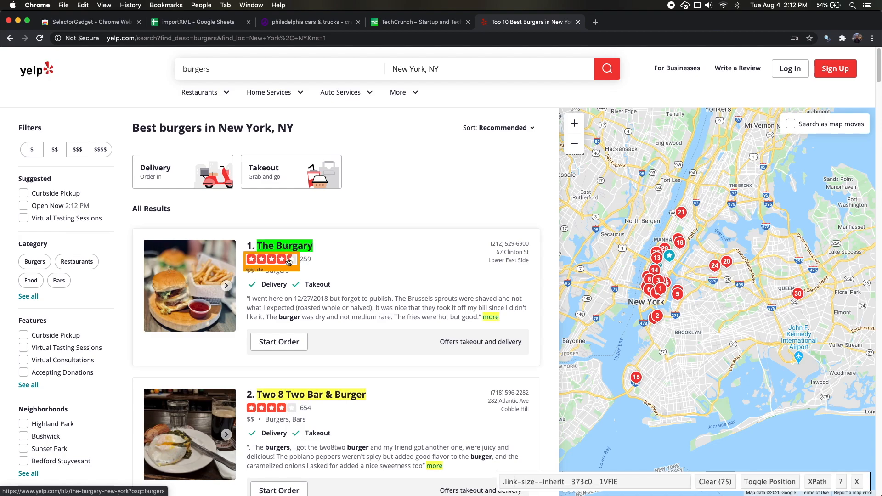
scroll(down, 3)
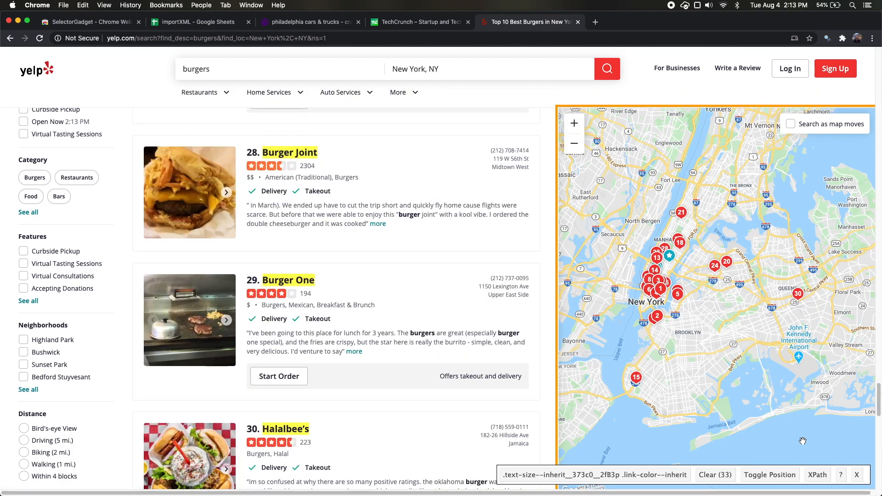
mouse_move(506, 136)
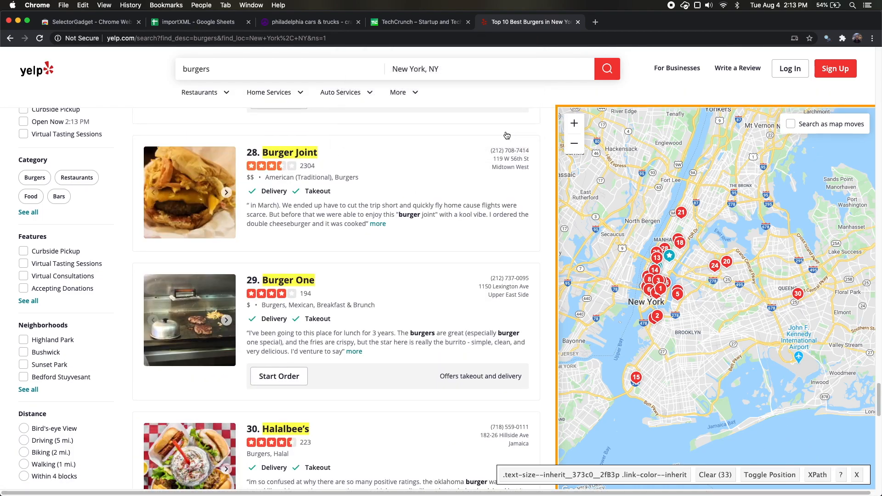
click(196, 22)
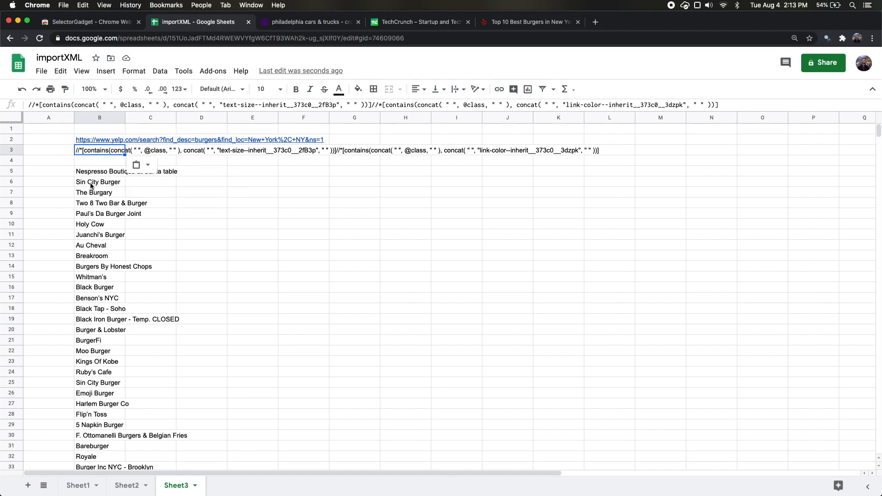
Step: Move the phone path into C3 and enter =IMPORTXML(B2,C3) in C5
click(528, 21)
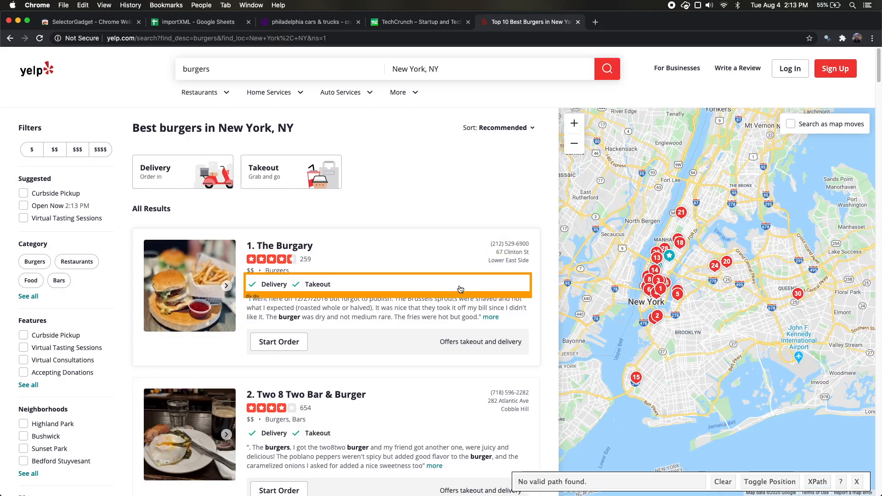
mouse_move(500, 245)
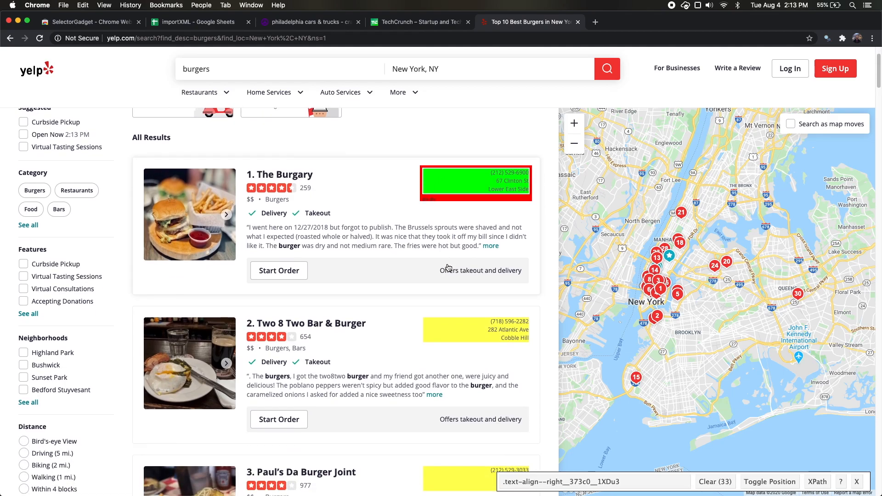
scroll(down, 3)
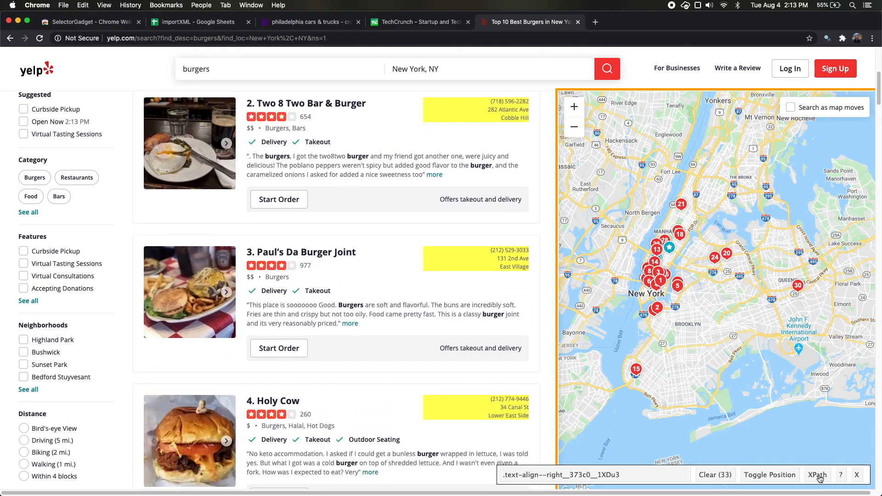
click(198, 22)
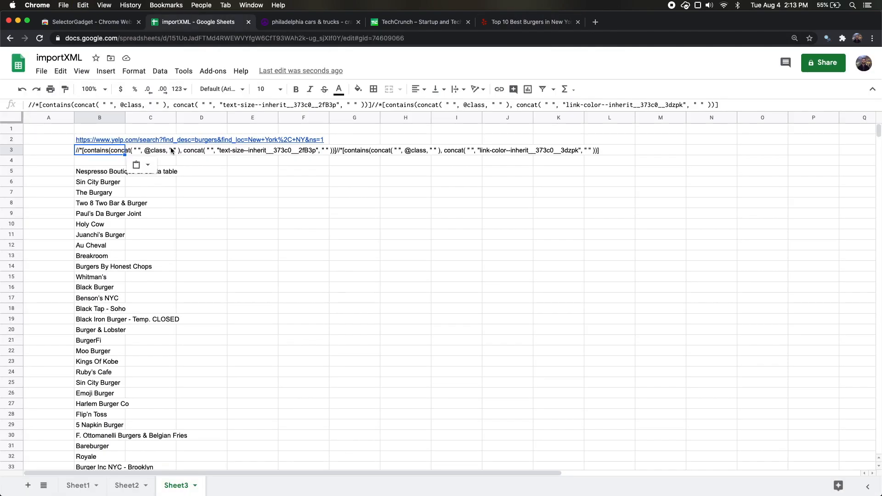
click(99, 118)
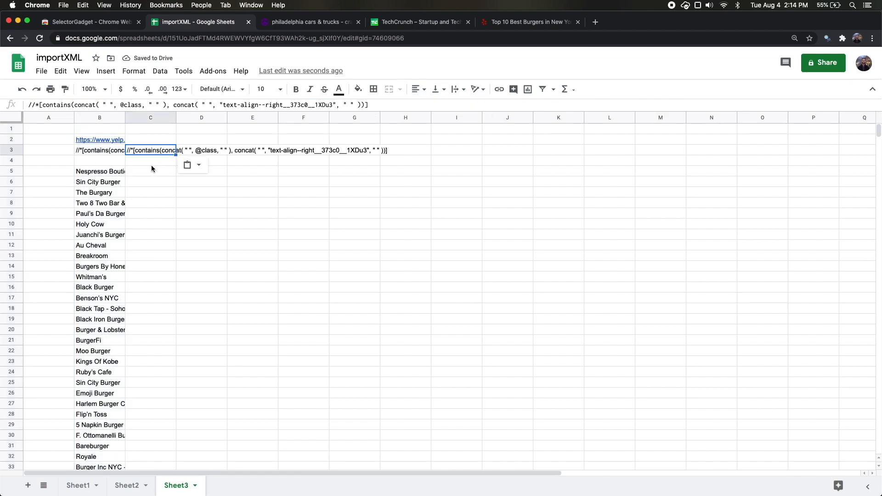
text(=importxml)
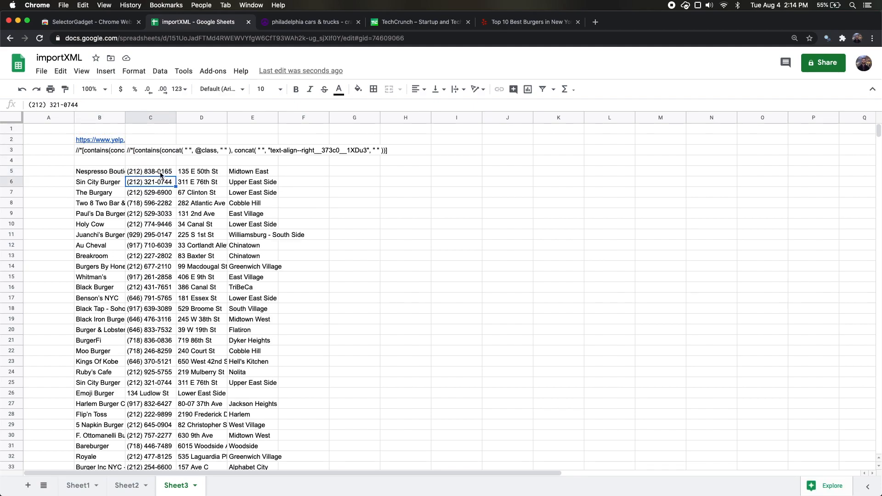
Step: Paste the star-rating XPath into F3 with =IMPORTXML(B2,F3) in F5
click(528, 22)
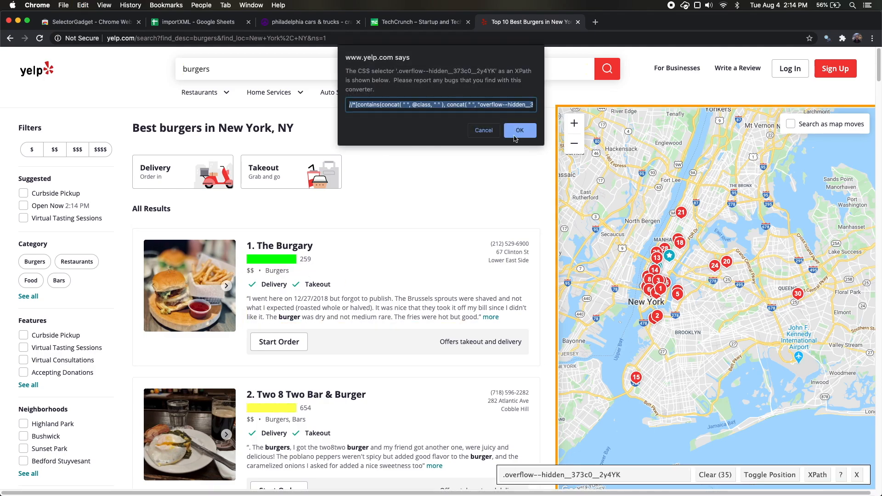
click(194, 22)
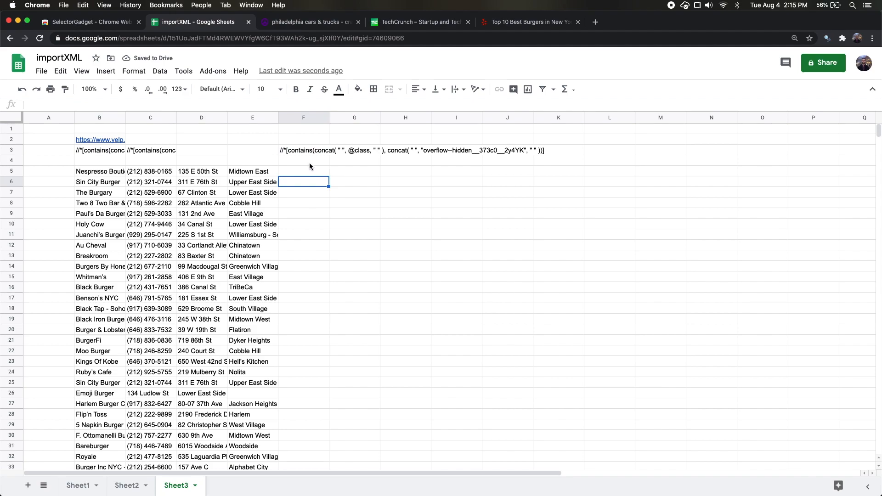
click(303, 171)
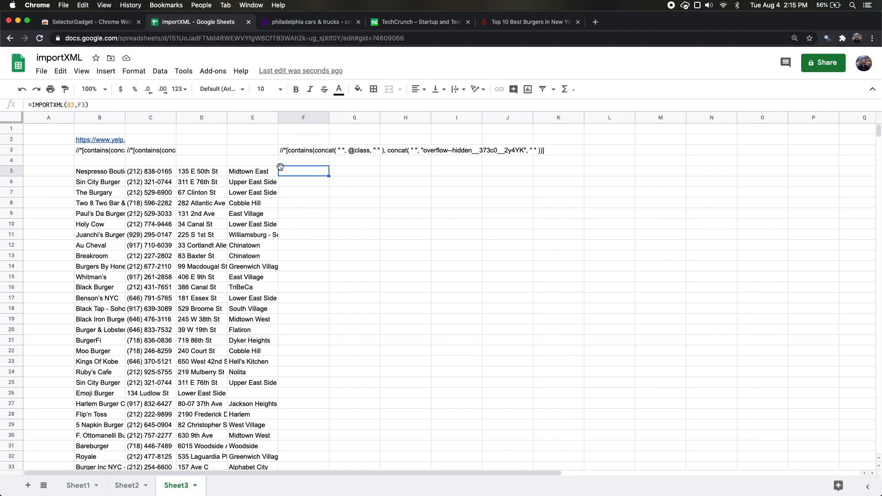
click(529, 22)
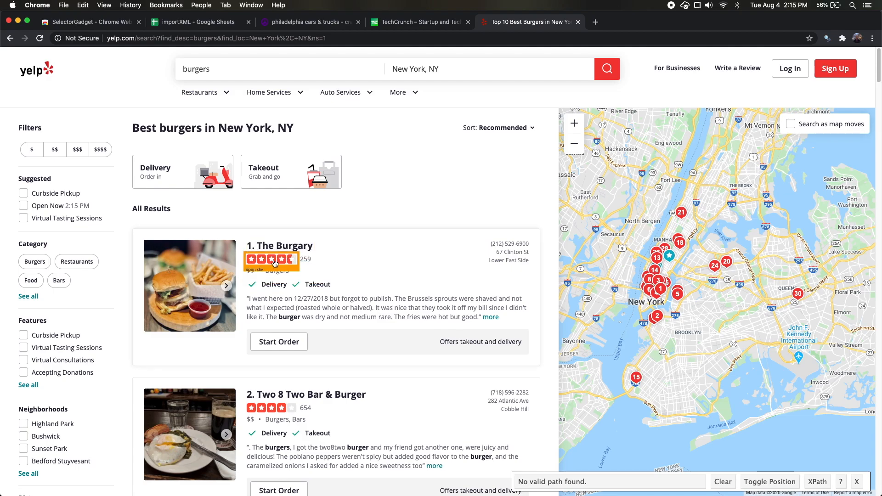
Step: Inspect The Burgary's star rating in DevTools to find its aria-label attribute
right_click(273, 263)
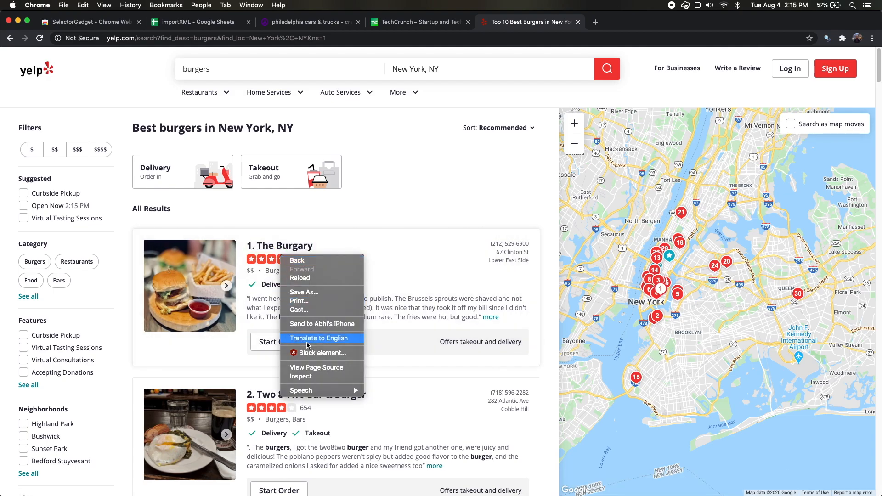
click(301, 376)
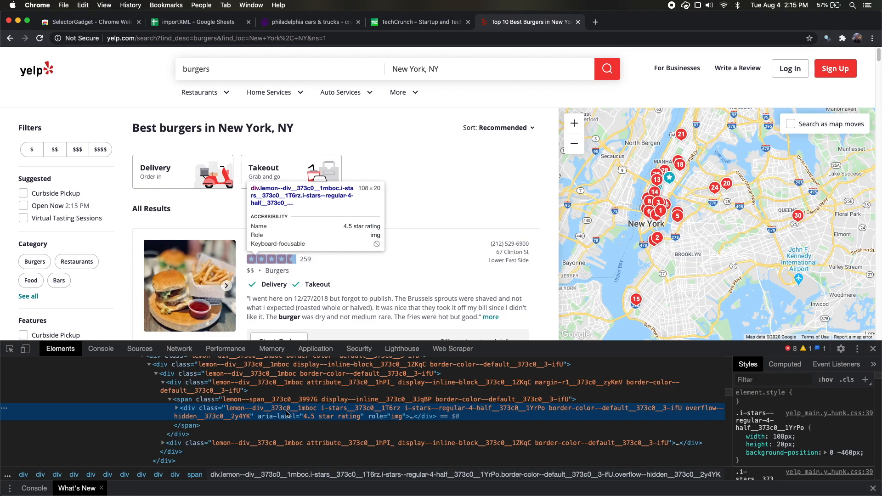
mouse_move(286, 413)
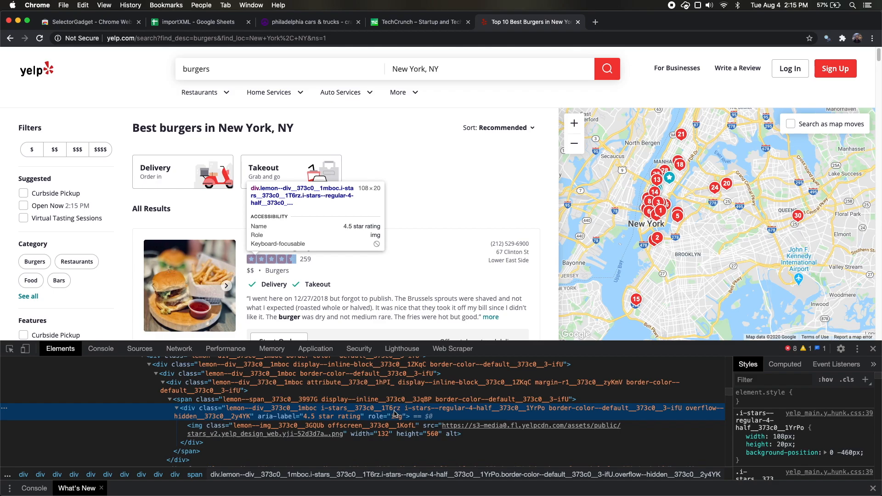
mouse_move(424, 416)
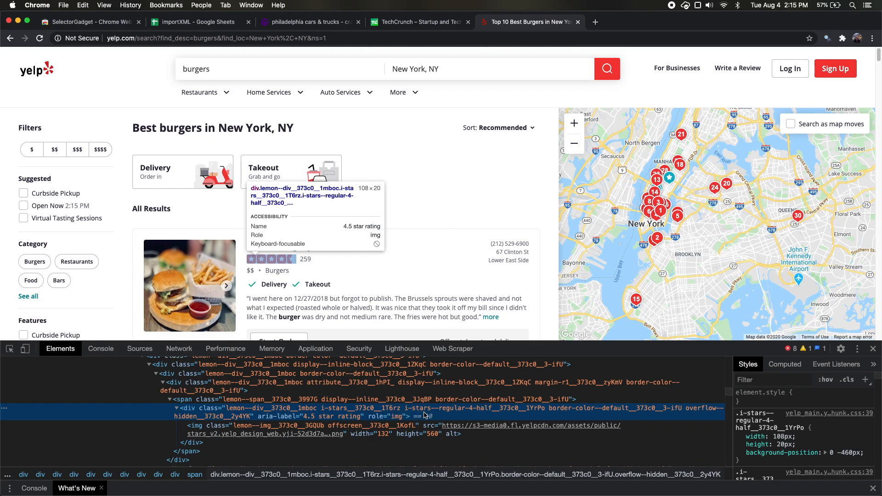
mouse_move(320, 421)
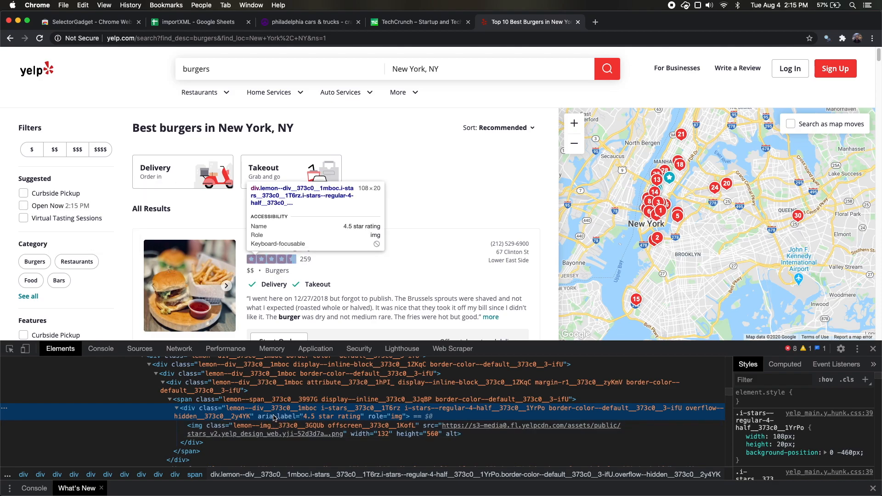
mouse_move(329, 420)
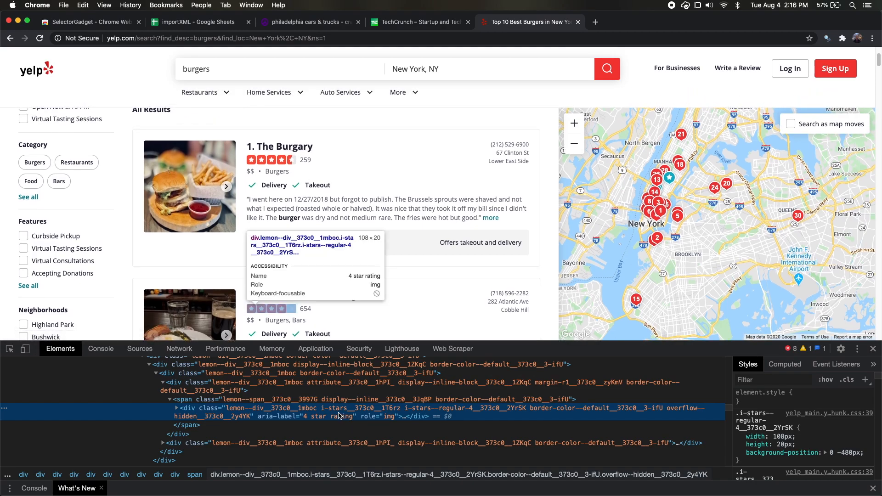
click(197, 22)
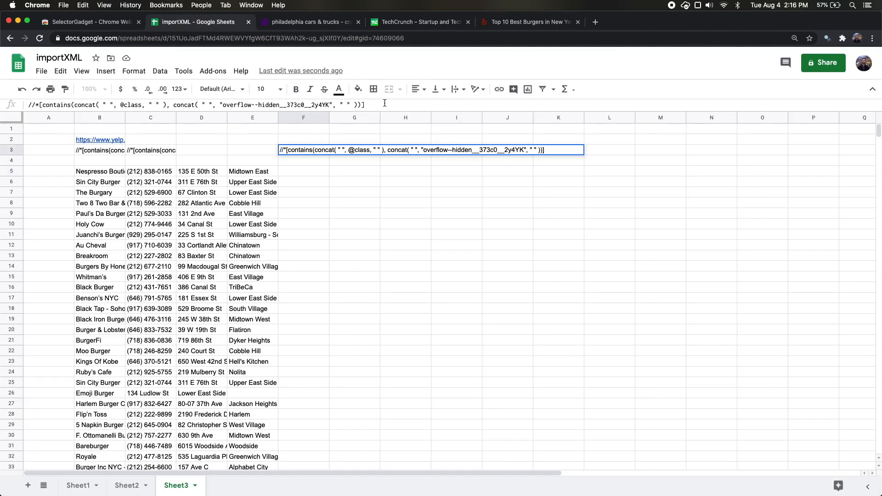
text(/@)
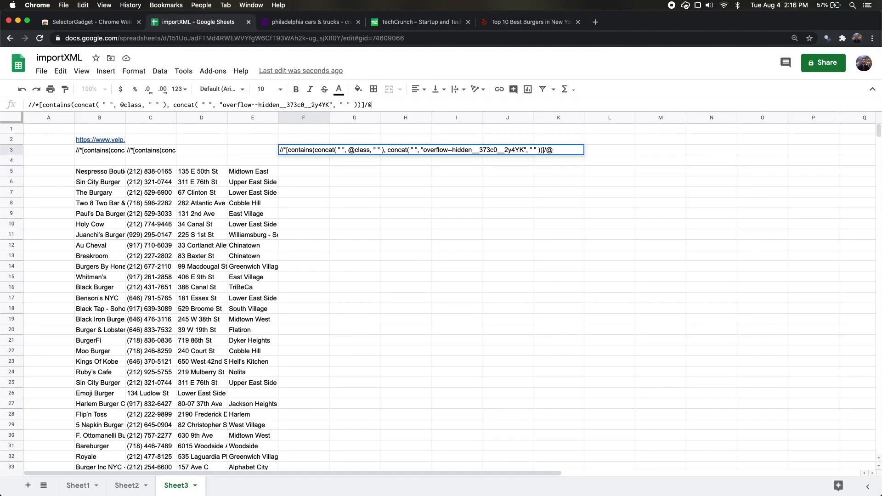
text(aria-lab)
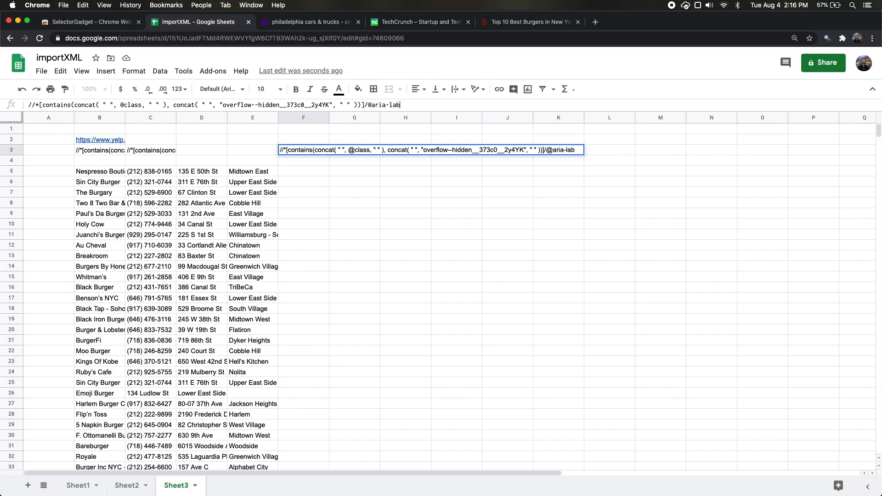
text(el)
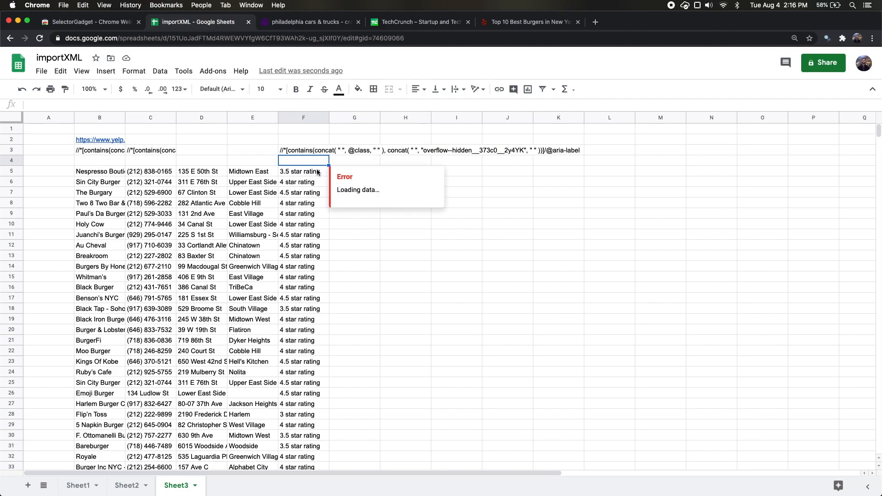
text(=REGEXEXTRACT()
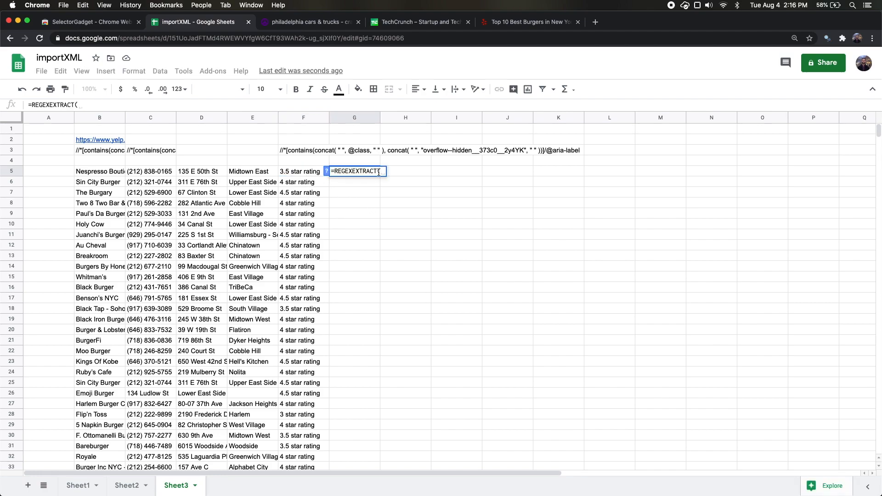
Step: Enter =REGEXEXTRACT(F5,"\d.?\d?") in G5 and fill it down column G
click(304, 171)
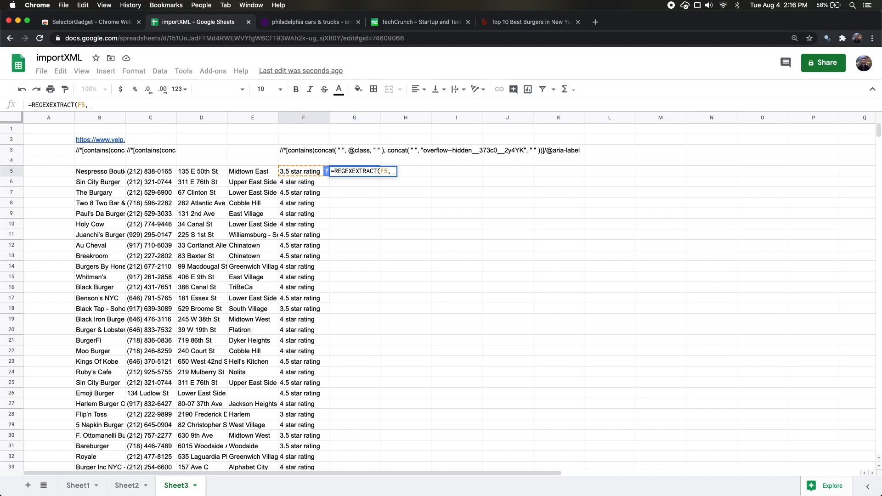
text("\d)
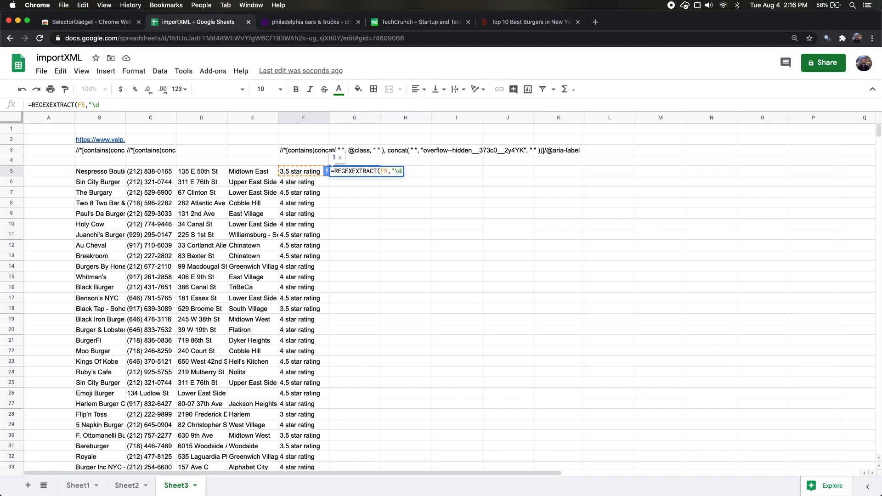
text(.?\d?"))
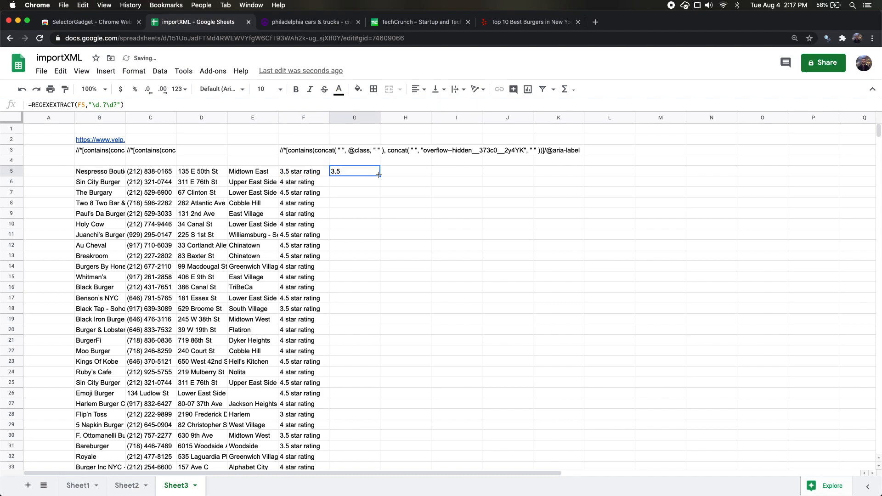
drag(379, 176, 379, 467)
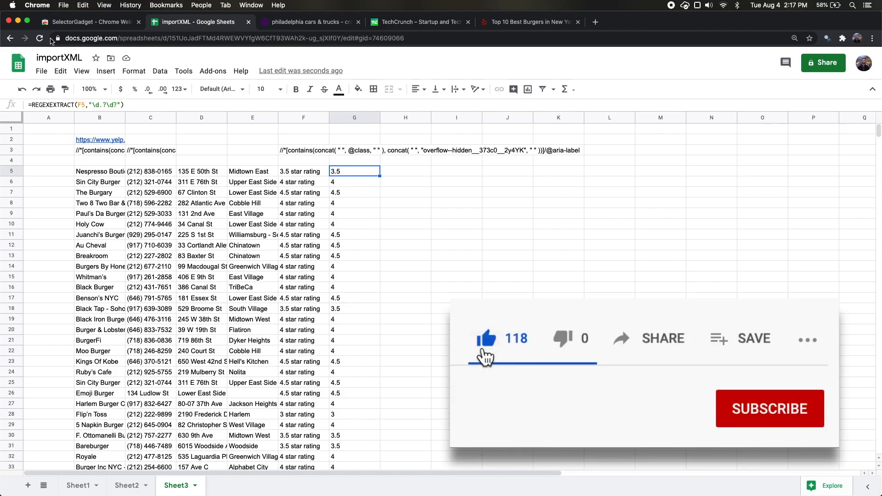
click(100, 170)
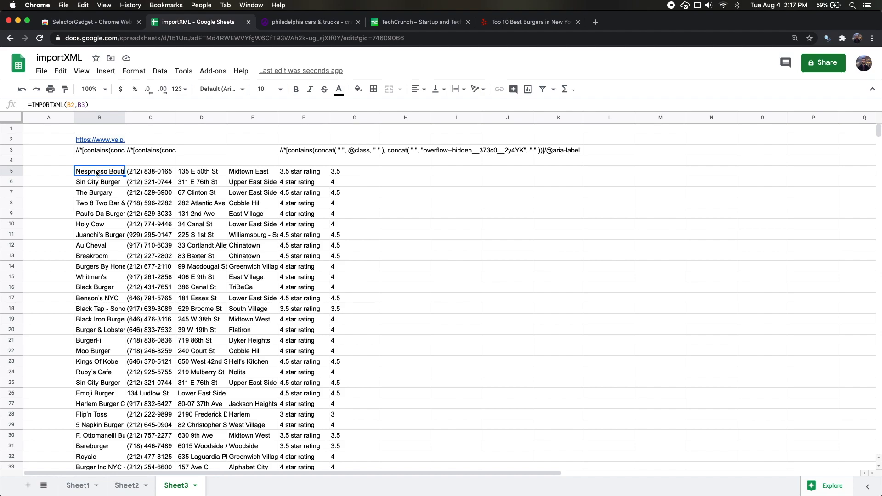
mouse_move(188, 173)
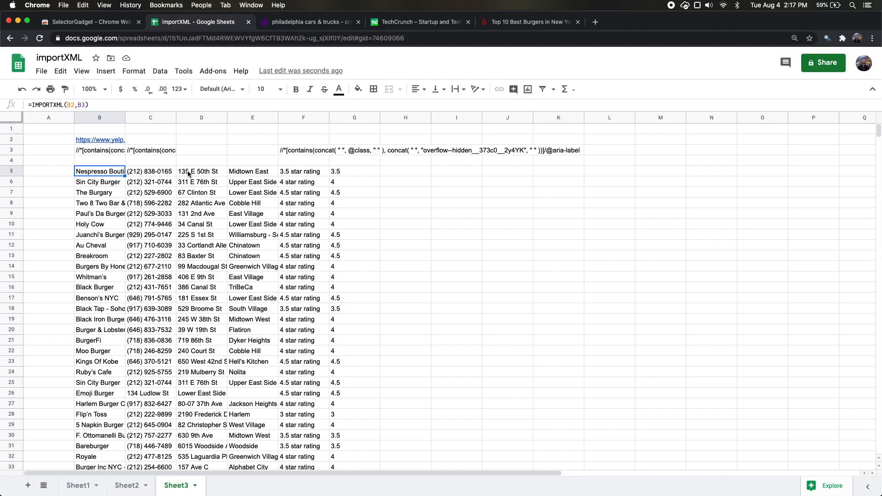
mouse_move(189, 171)
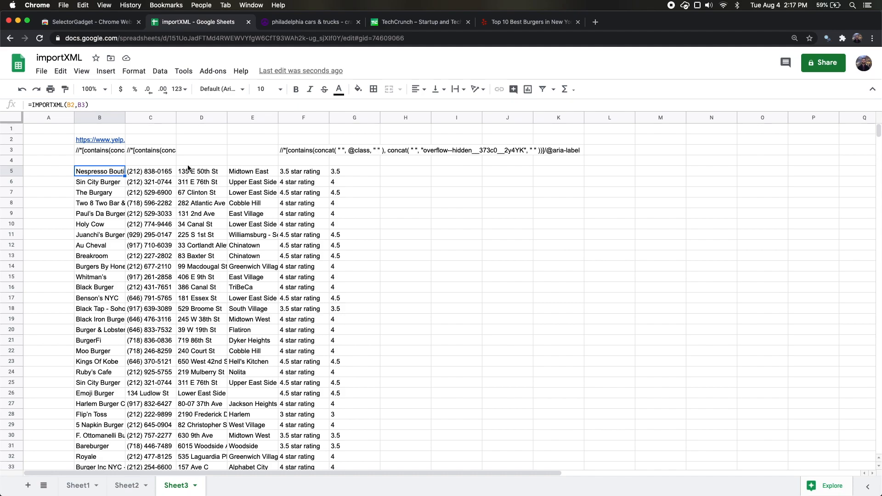